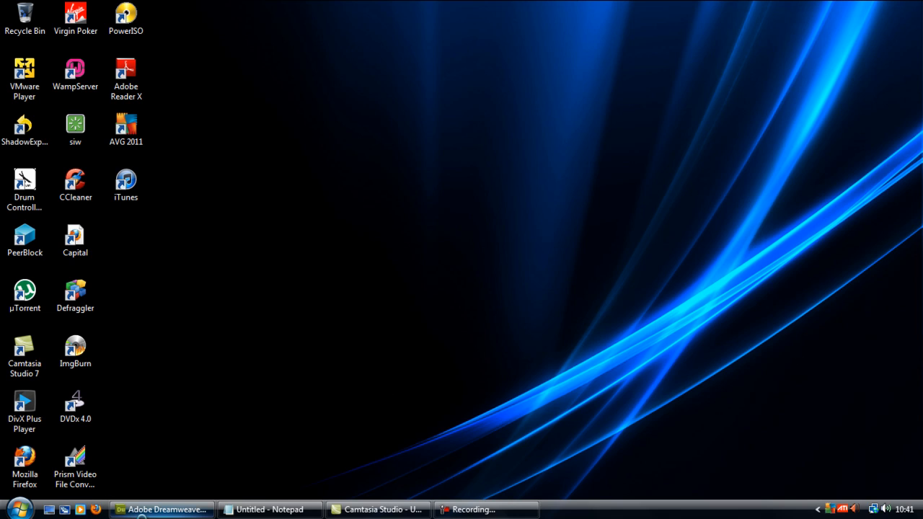
mouse_move(422, 221)
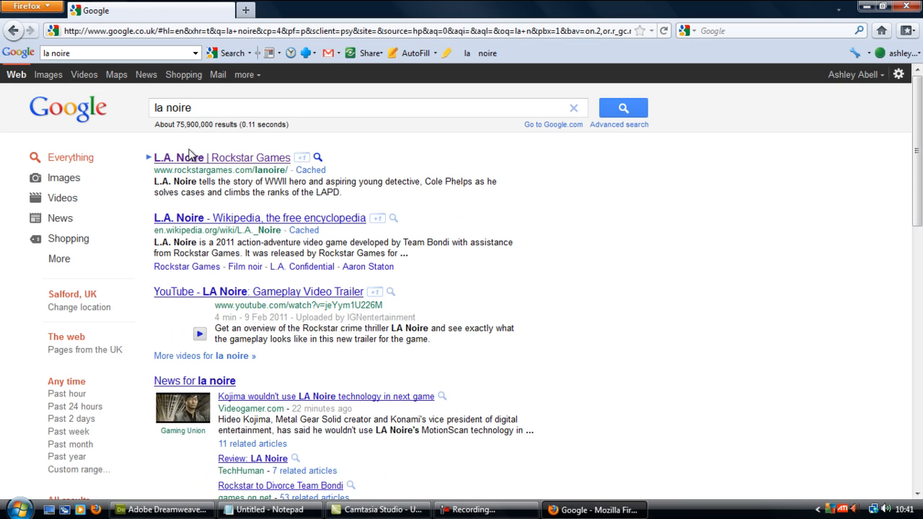
mouse_move(191, 163)
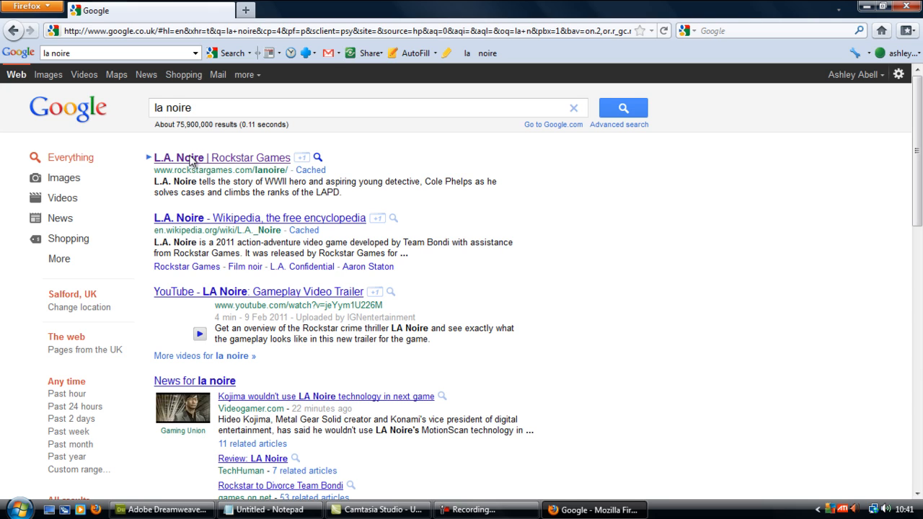
Try the L.A. Noire age gate's birth month and year lists, then close the browser.
left_click(221, 157)
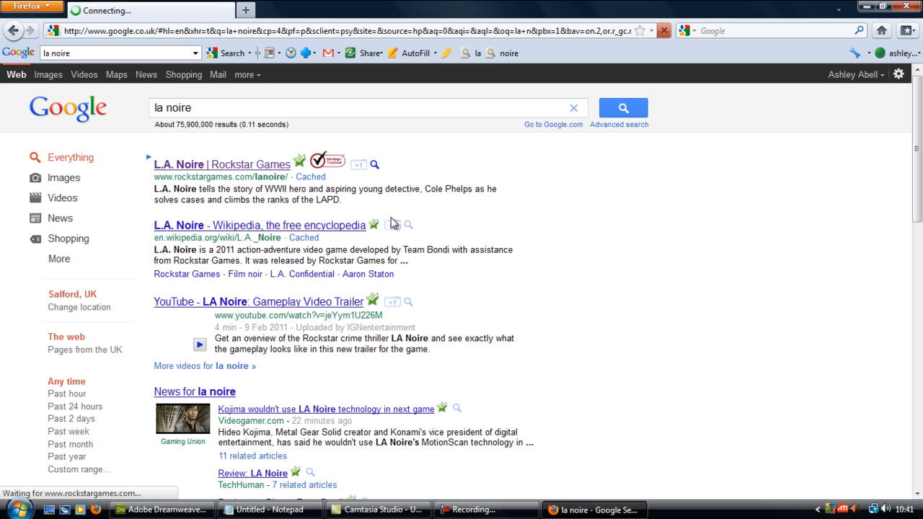
left_click(221, 165)
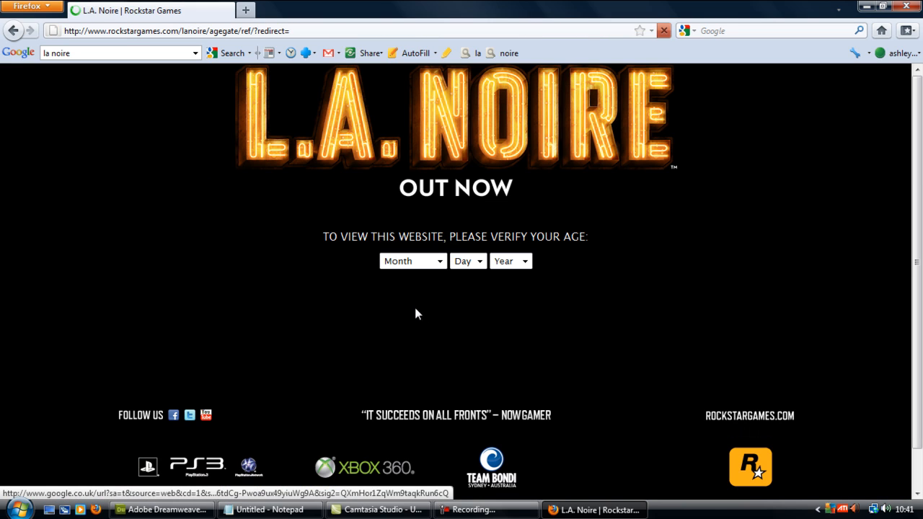
left_click(412, 260)
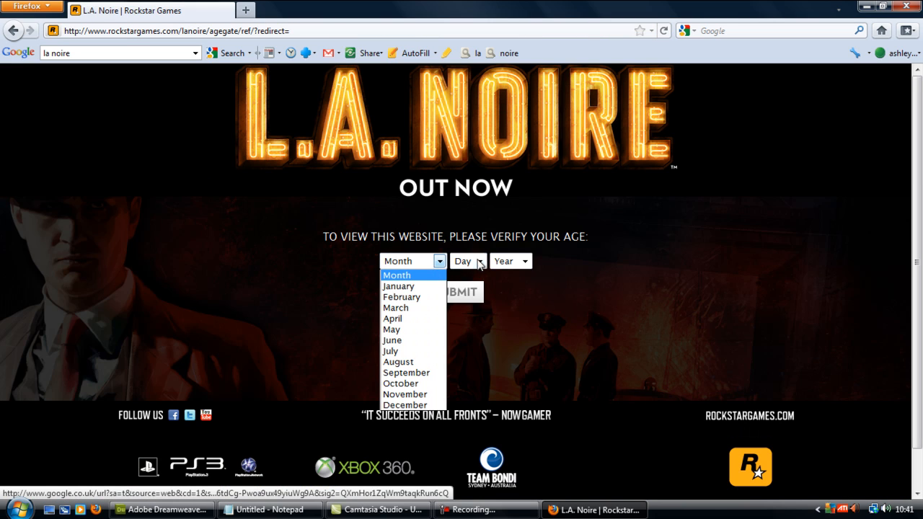
left_click(510, 261)
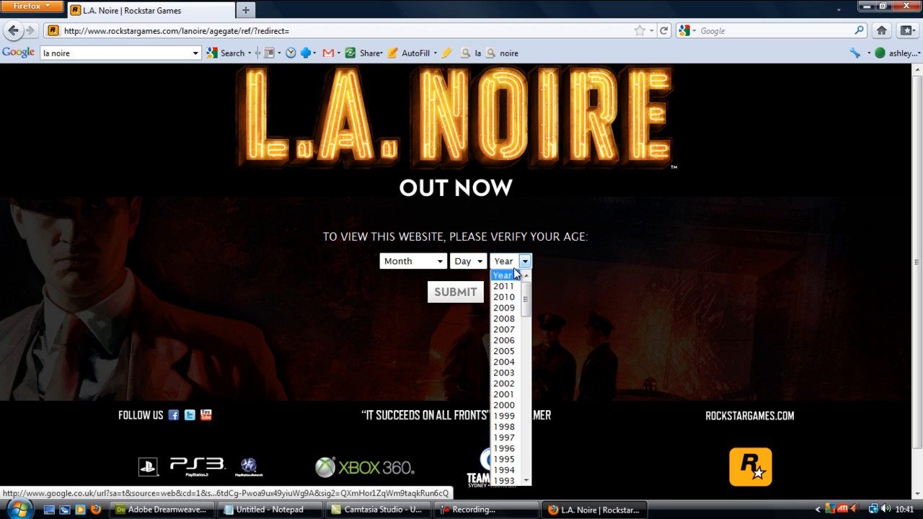
left_click(595, 314)
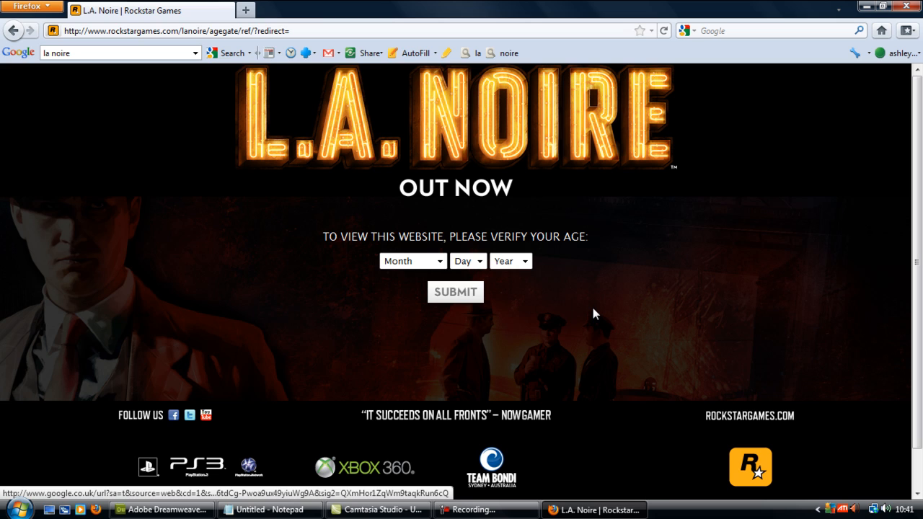
mouse_move(907, 7)
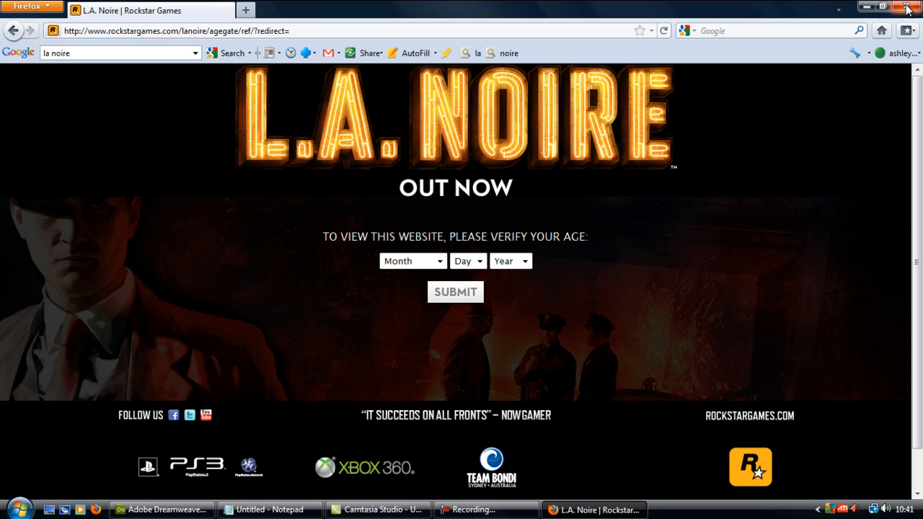
left_click(907, 7)
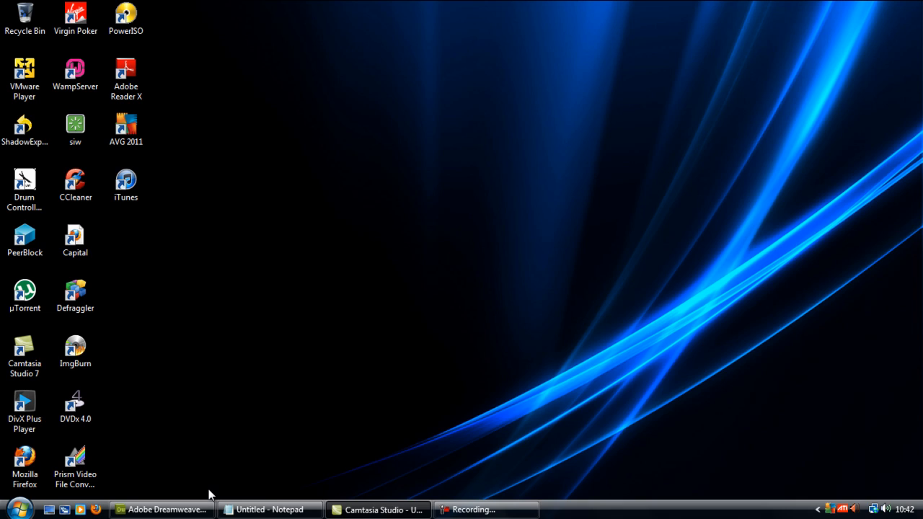
Create a new PHP document in Dreamweaver and save it as index.php.
left_click(160, 510)
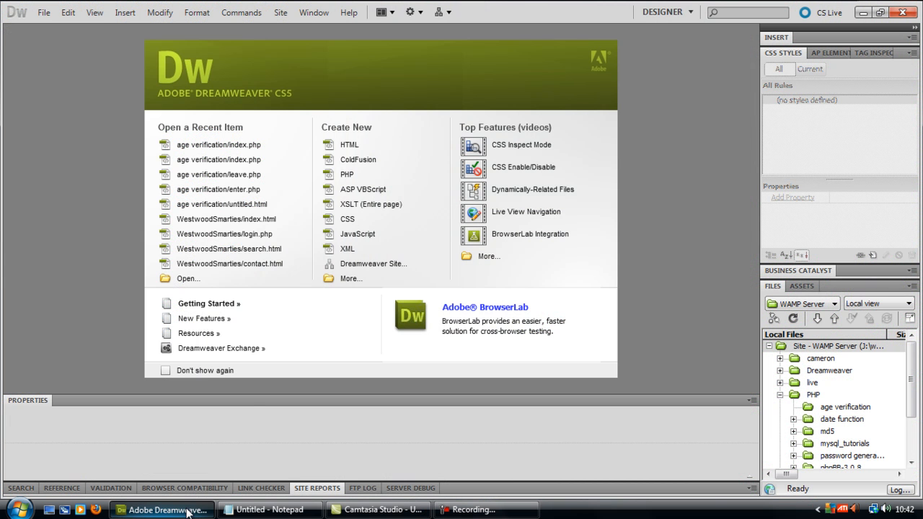
left_click(350, 144)
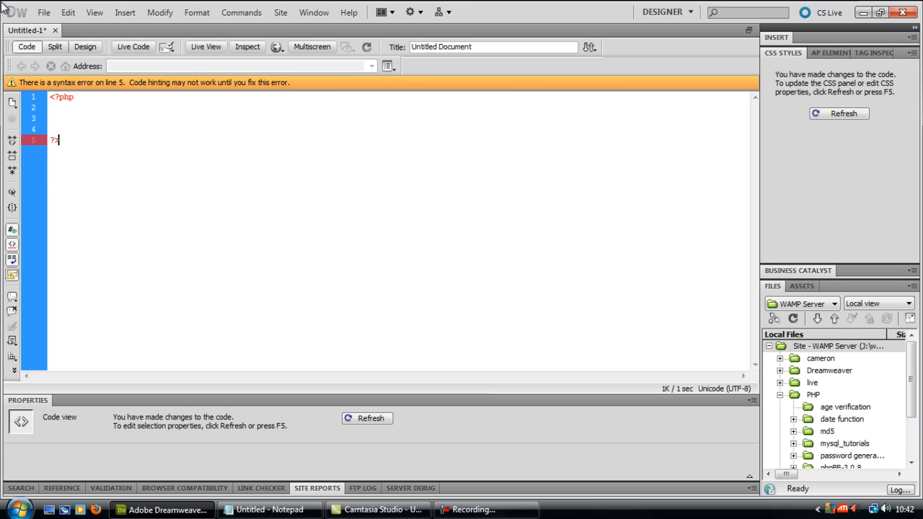
key("ctrl+s")
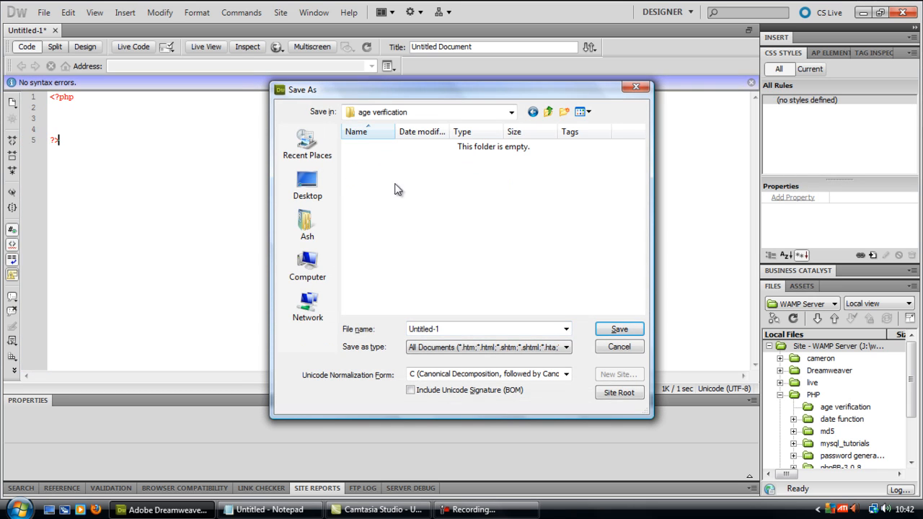
type("index")
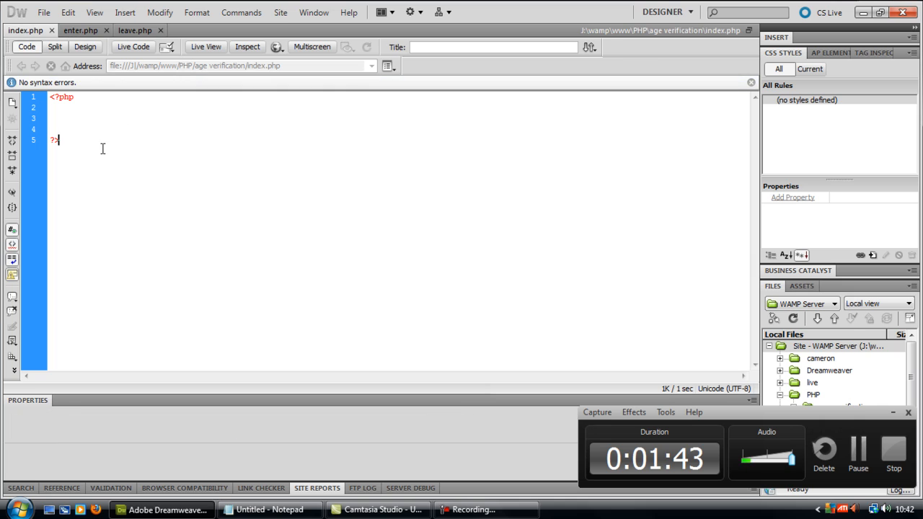
mouse_move(258, 461)
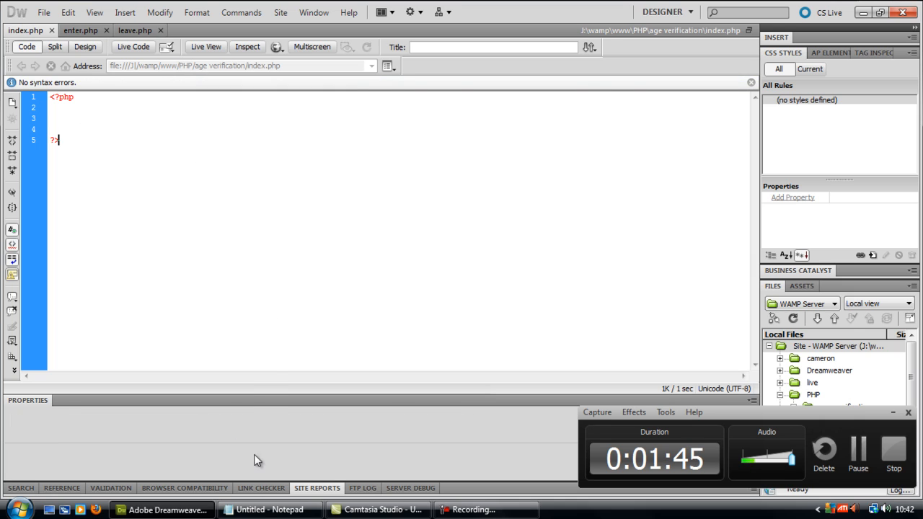
mouse_move(270, 509)
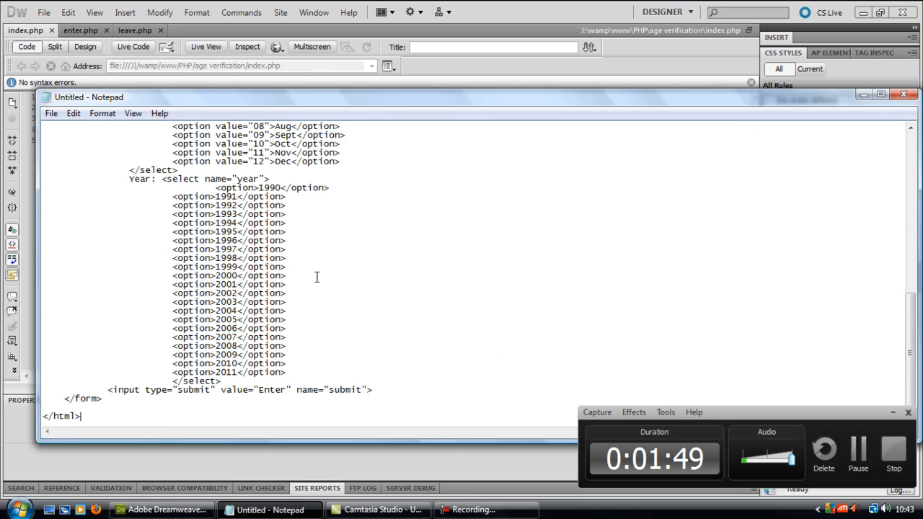
Copy the day, month and year form code from Notepad into index.php below ?>.
key("ctrl+a")
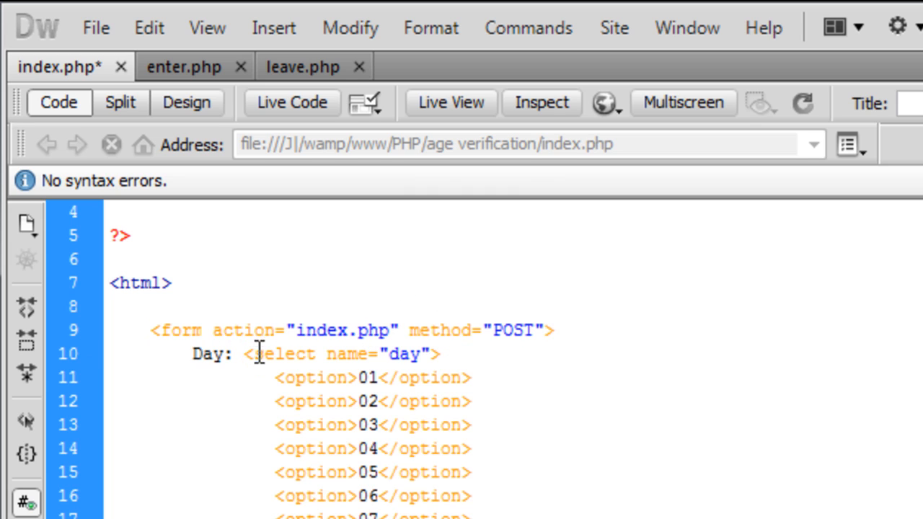
Review the day, month and year dropdown code, ending after the 1990 option.
double_click(343, 354)
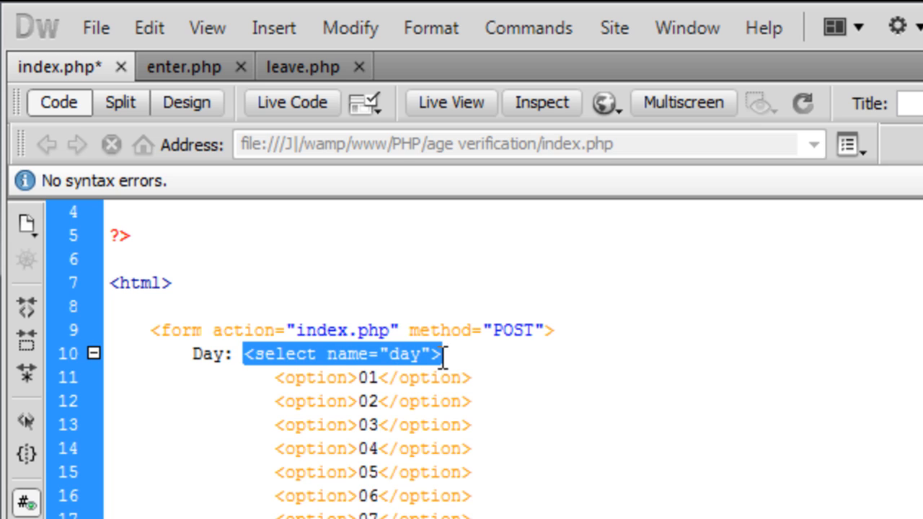
mouse_move(303, 328)
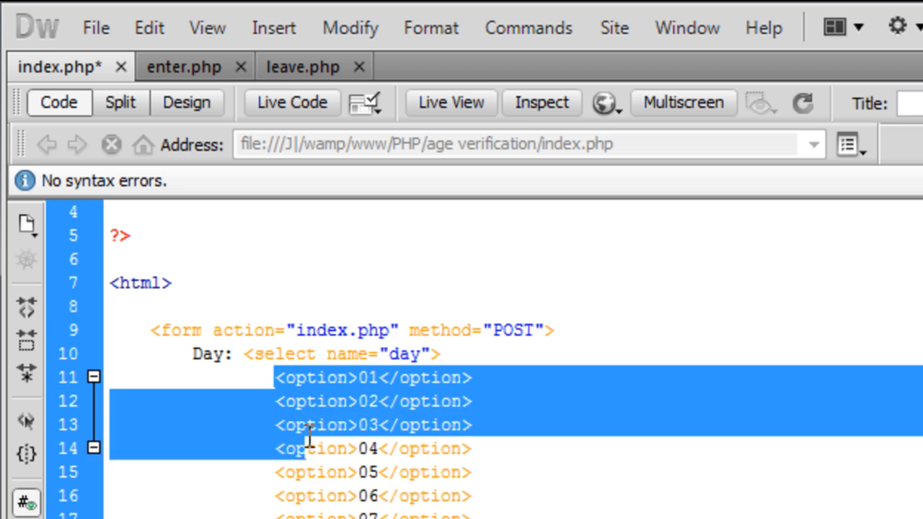
scroll("down", 3)
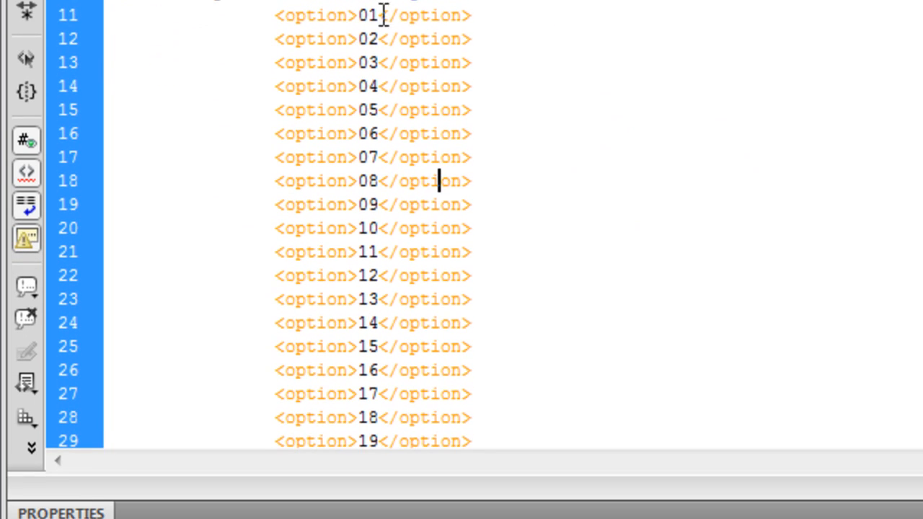
scroll("down", 3)
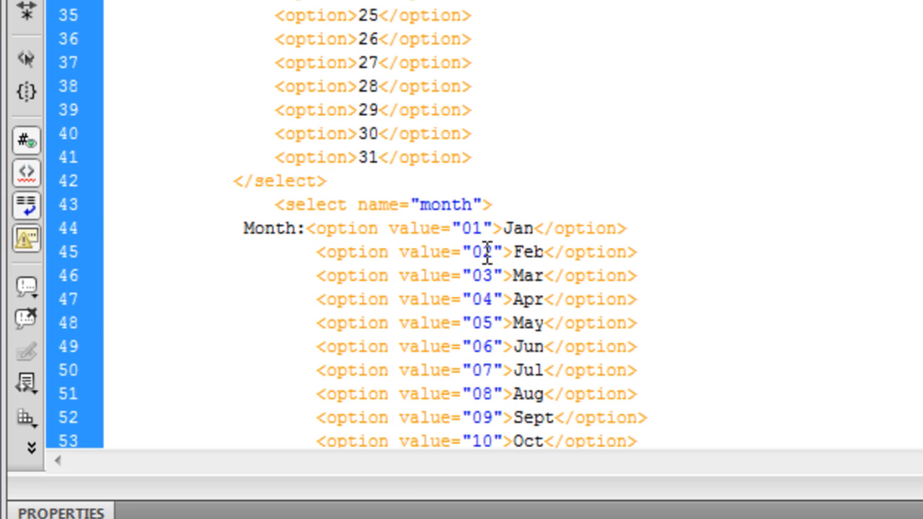
scroll("down", 3)
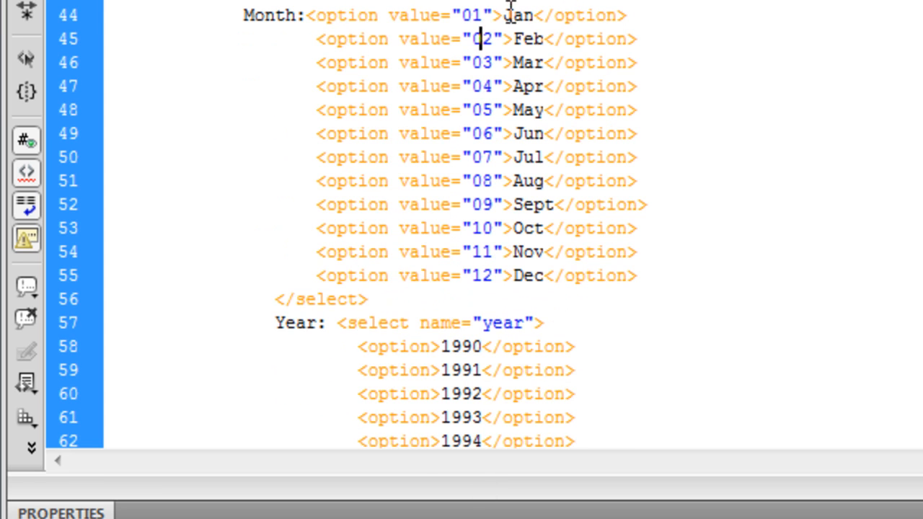
mouse_move(508, 260)
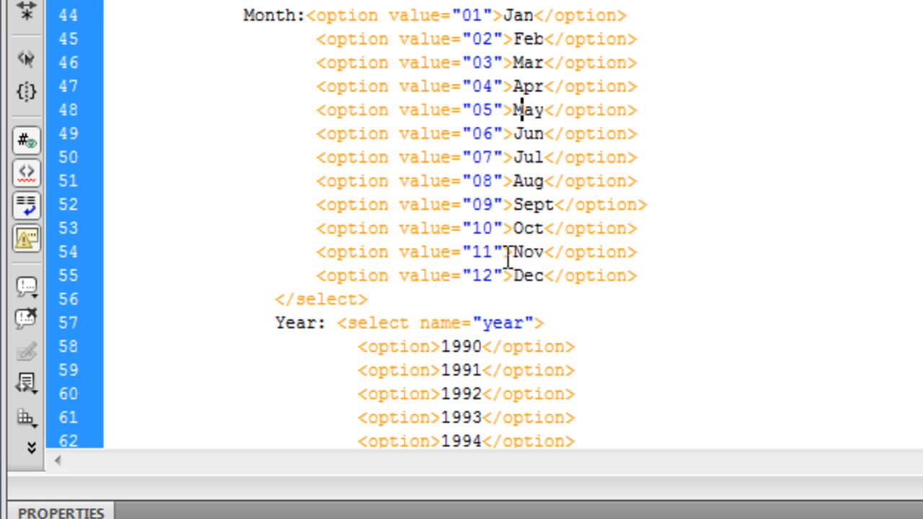
scroll("down", 3)
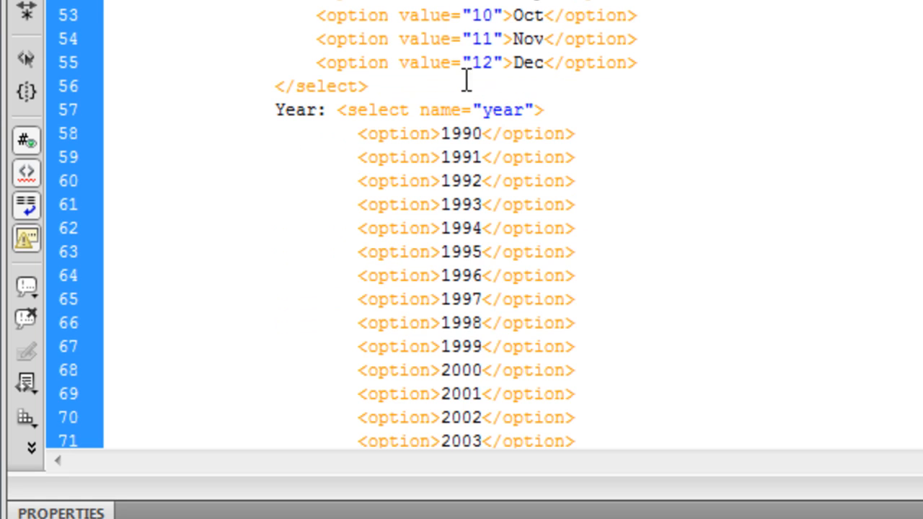
mouse_move(383, 110)
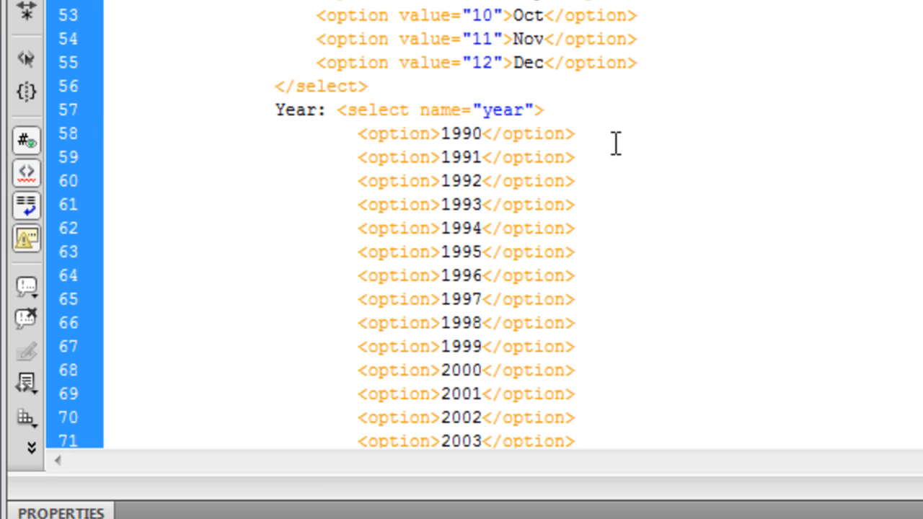
left_click(574, 133)
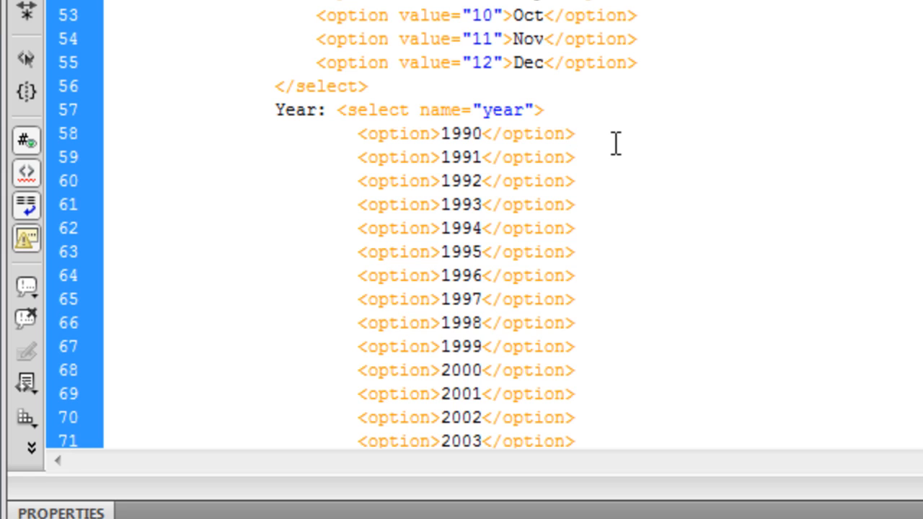
left_click(575, 134)
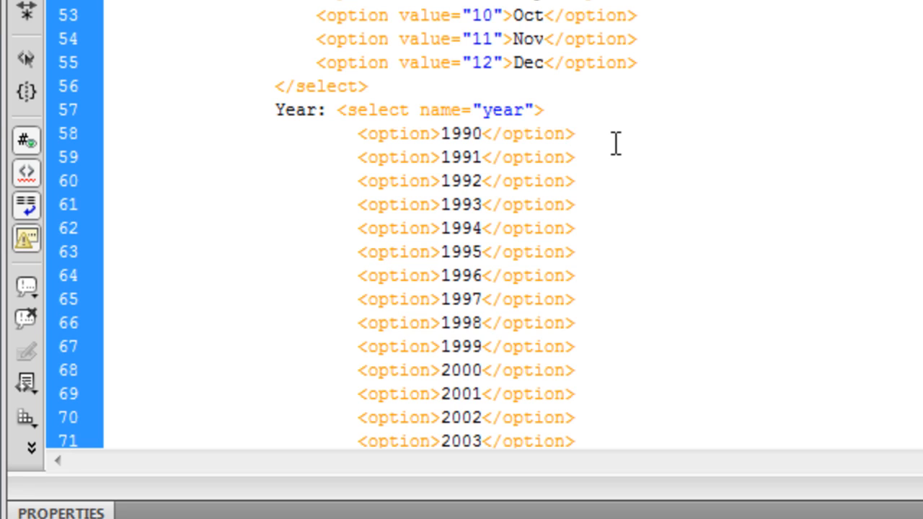
left_click(573, 133)
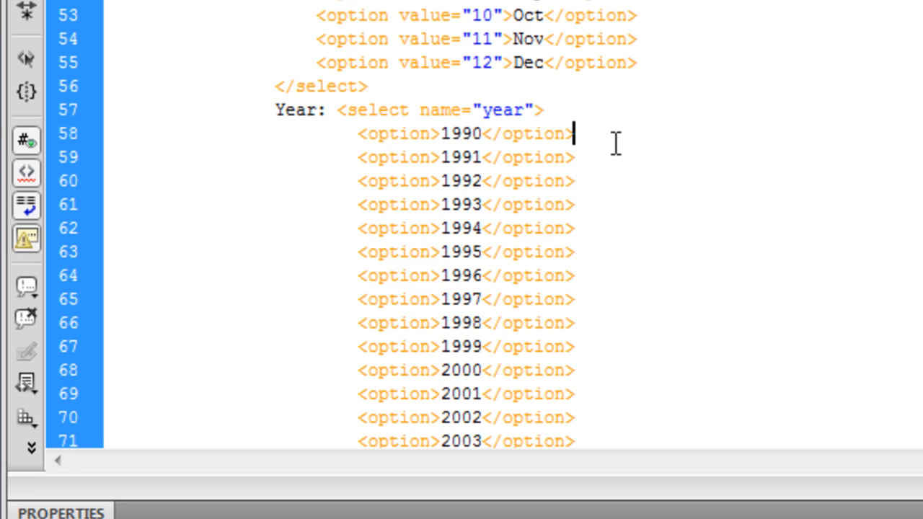
mouse_move(782, 211)
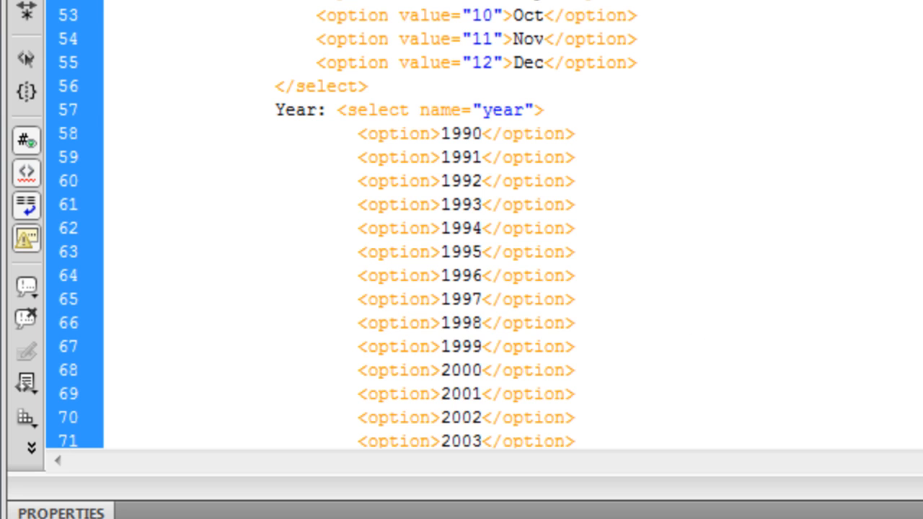
Set the Enter submit button's name attribute to submit.
scroll("down", 3)
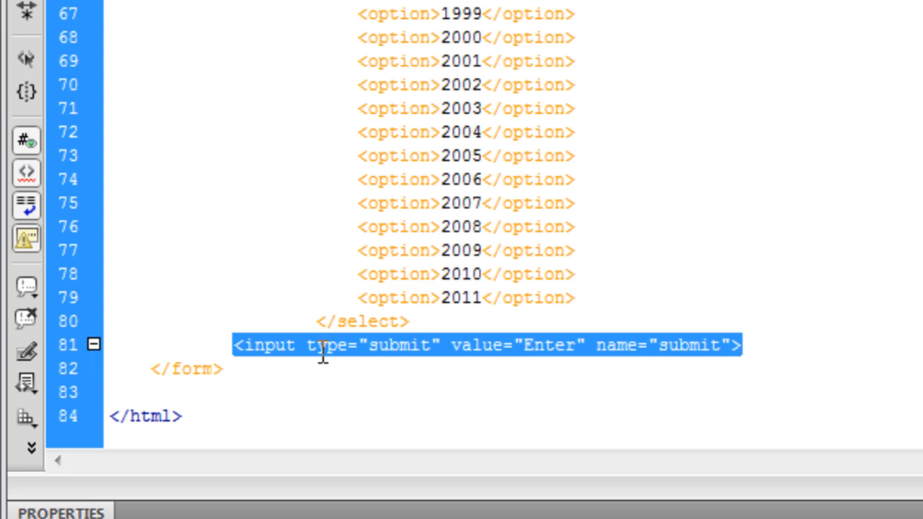
left_click(530, 346)
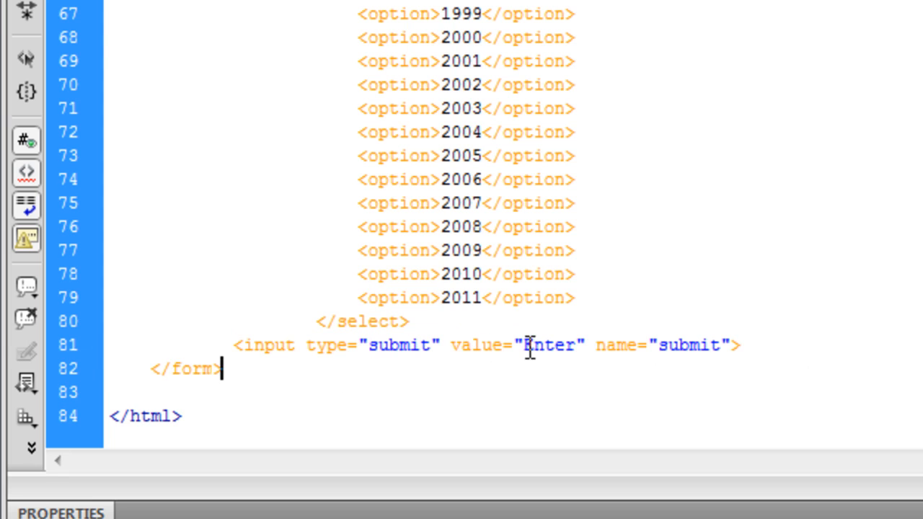
double_click(689, 345)
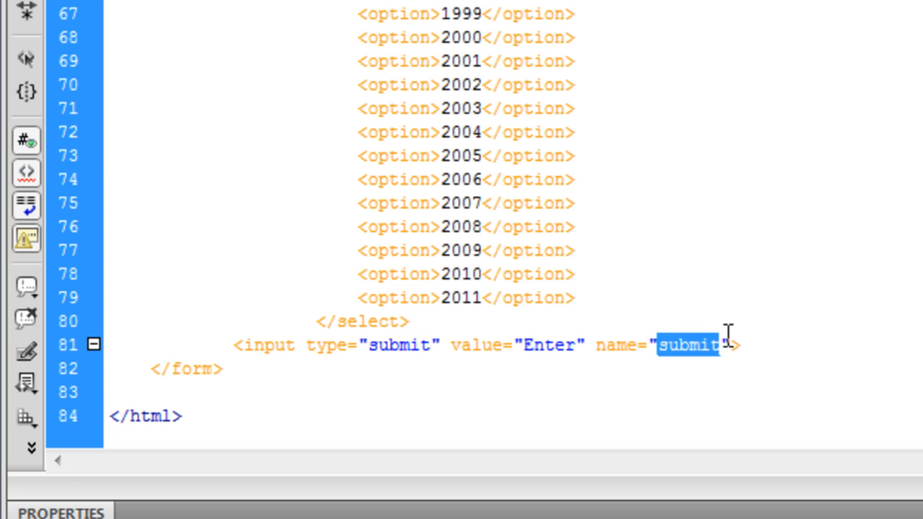
left_click(686, 345)
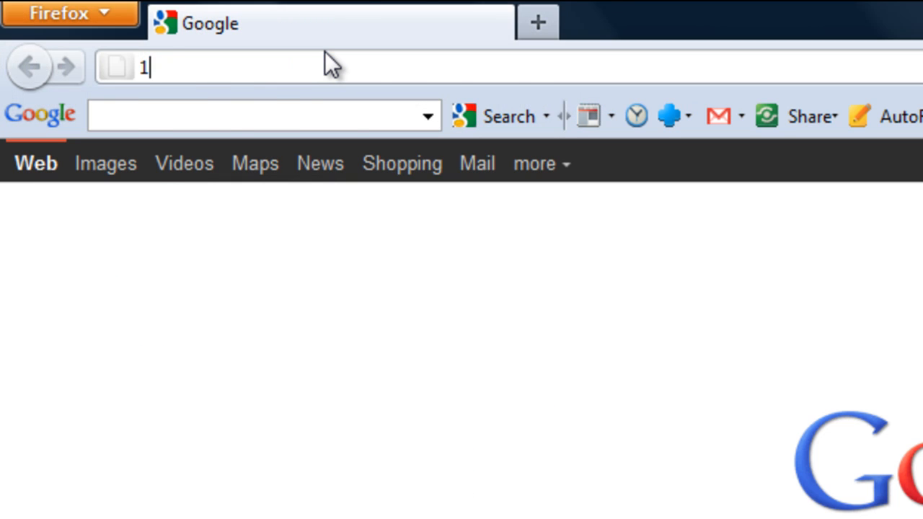
Load the age verification page from 127.0.0.1 and pick Sept as the birth month.
type("27.0.0.1")
key("Return")
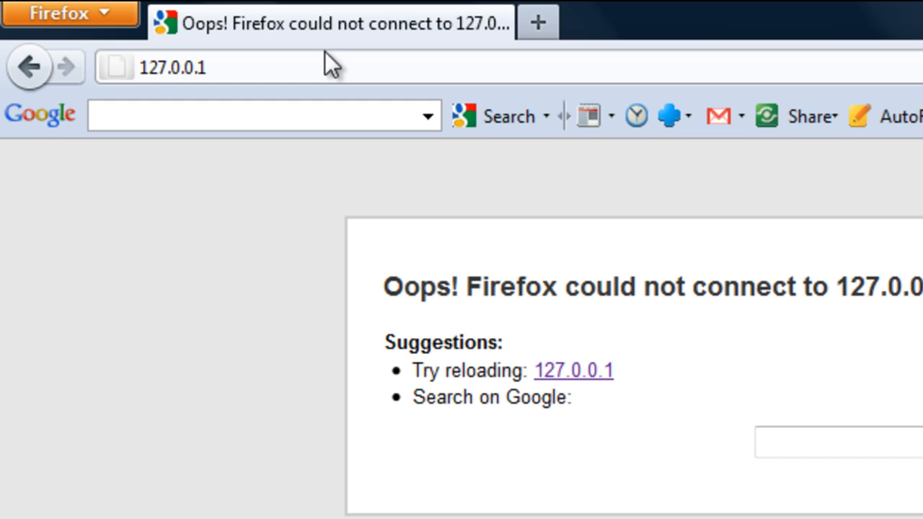
mouse_move(328, 69)
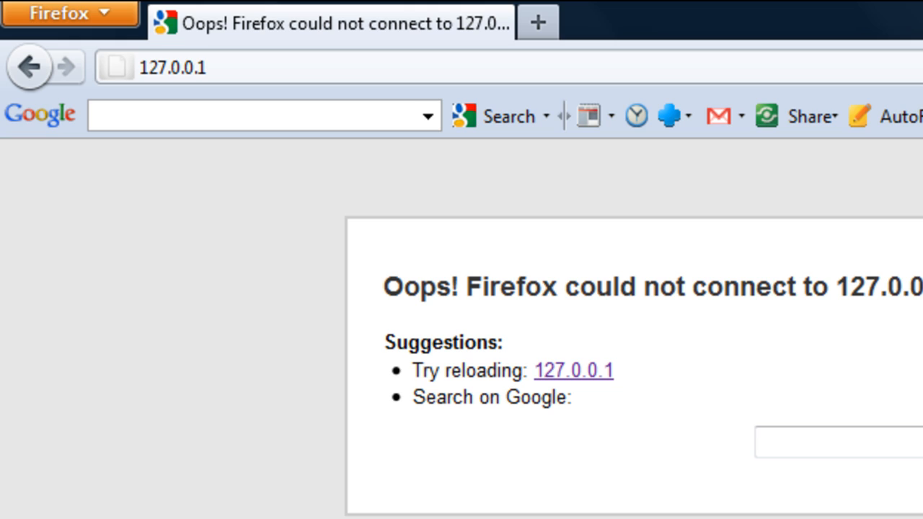
mouse_move(518, 300)
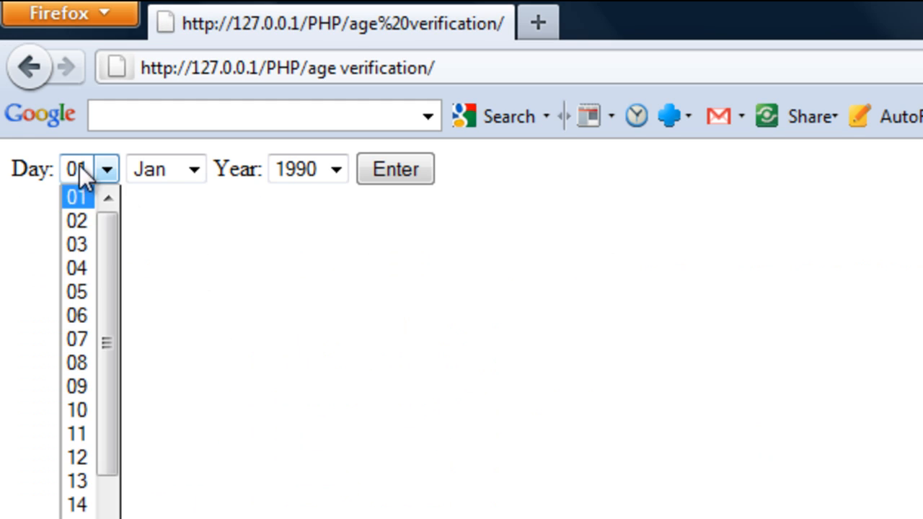
left_click(193, 169)
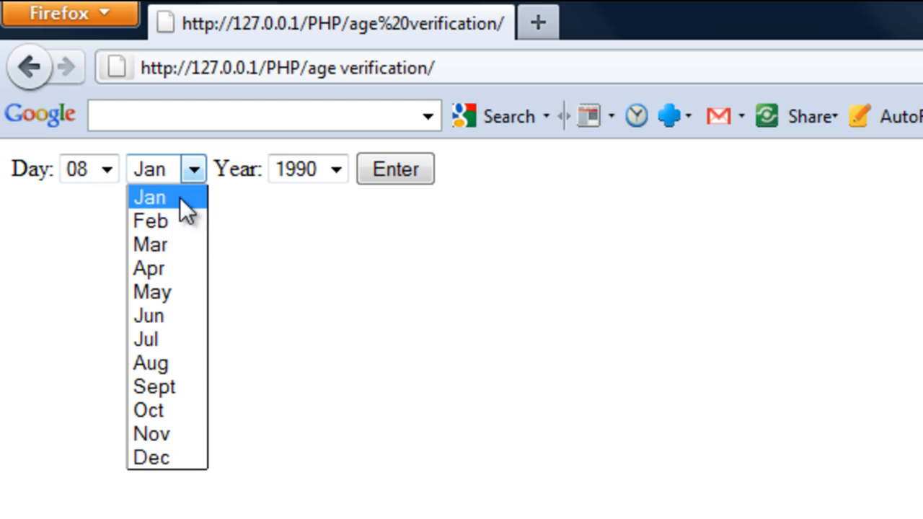
mouse_move(170, 386)
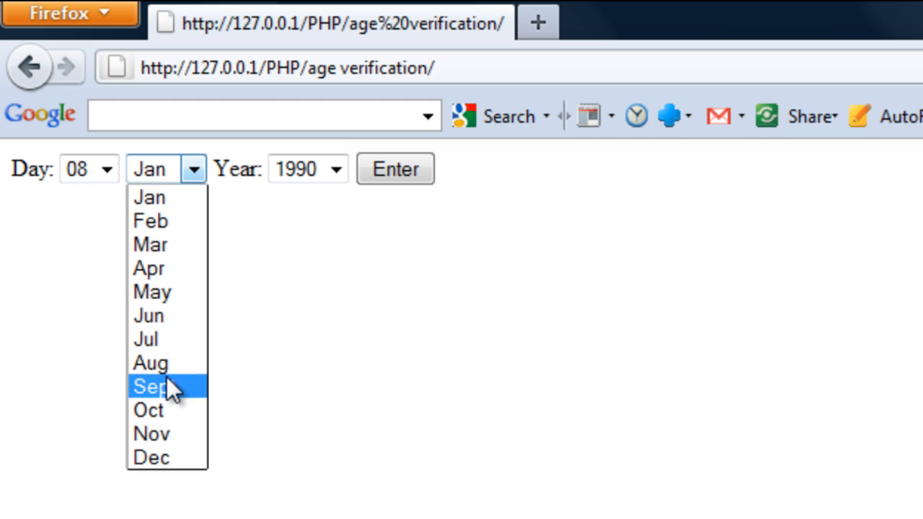
left_click(150, 386)
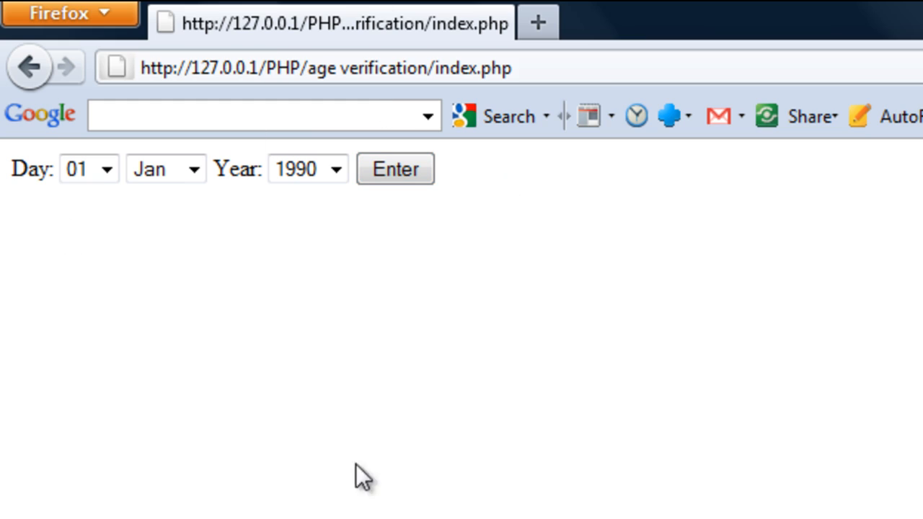
mouse_move(895, 296)
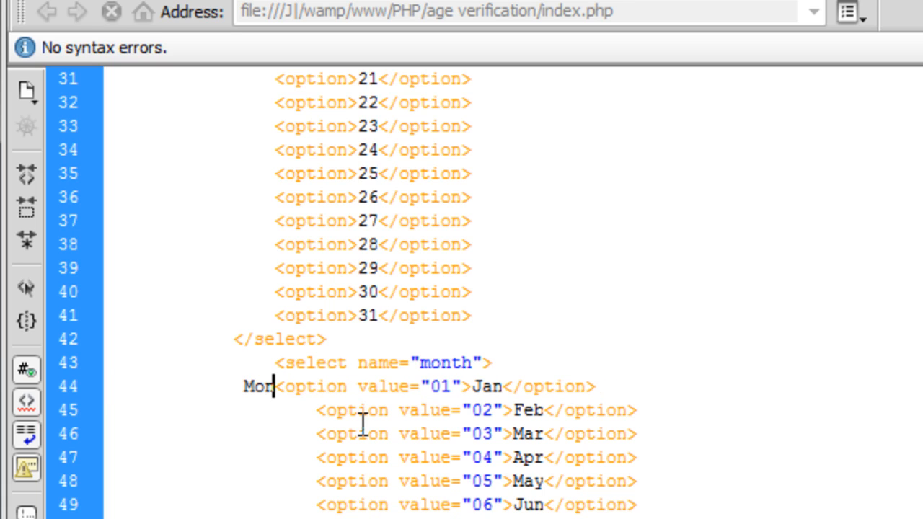
Replace the mistyped label with 'Month:' before the month dropdown.
key("BackSpace")
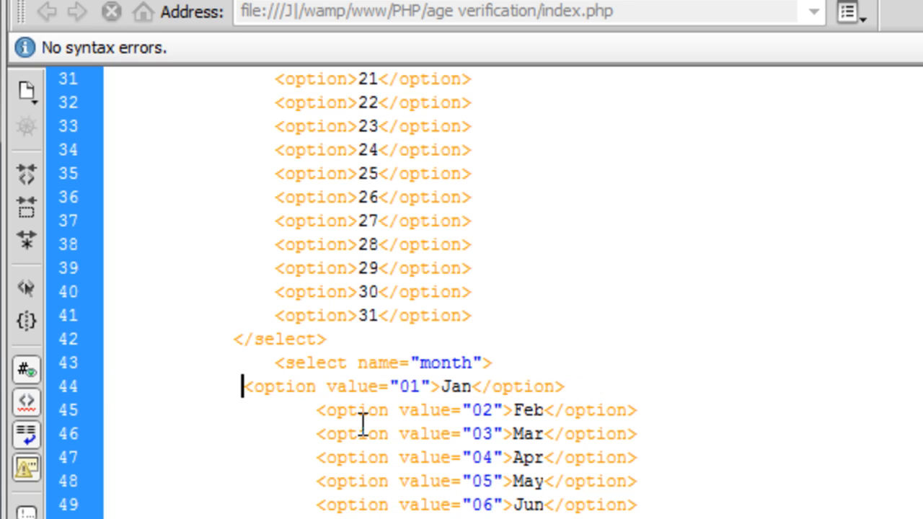
type("Mo")
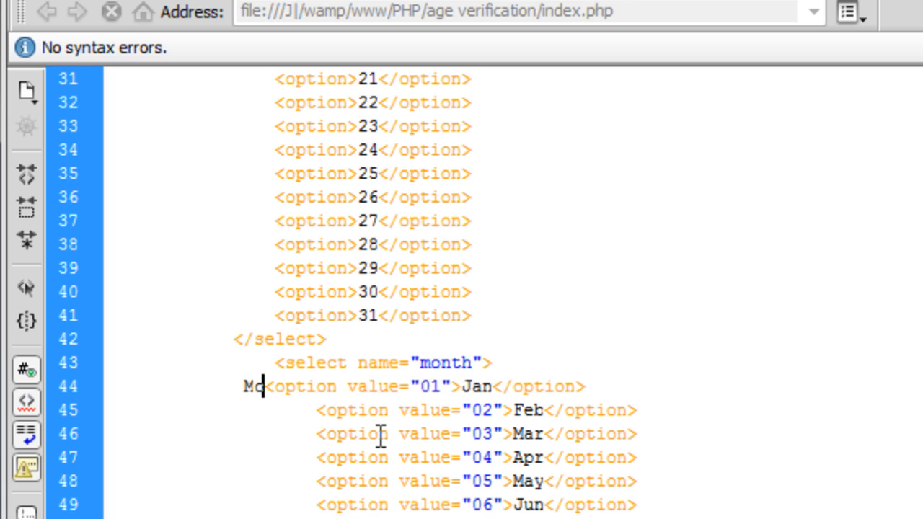
type("onth:")
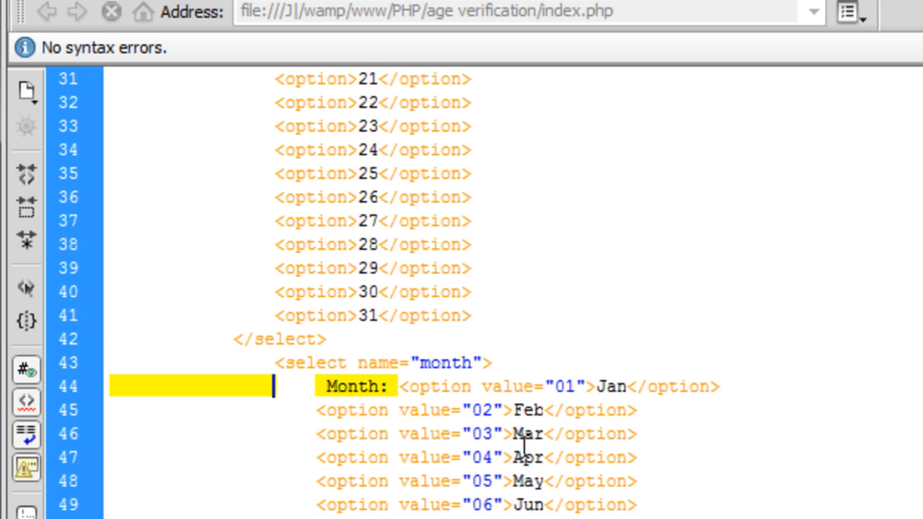
mouse_move(525, 445)
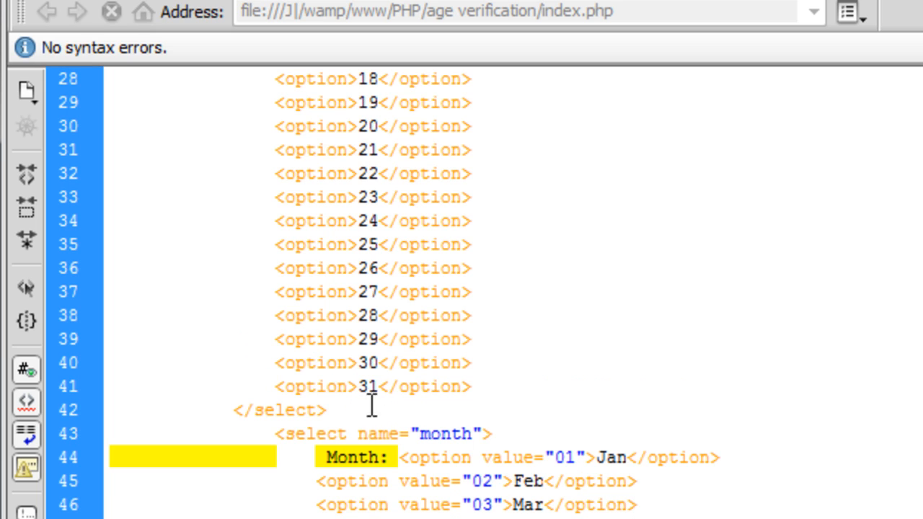
double_click(353, 456)
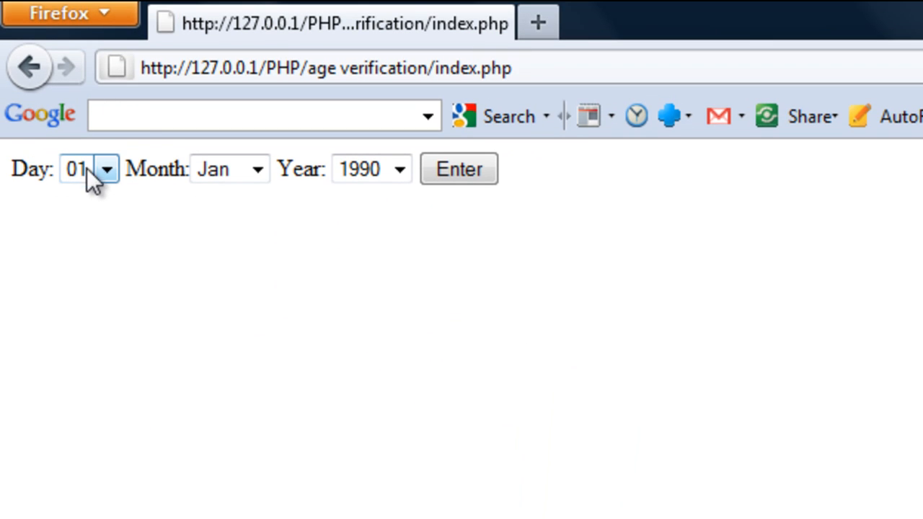
Test the reloaded form's Day and Year dropdowns in Firefox.
left_click(399, 168)
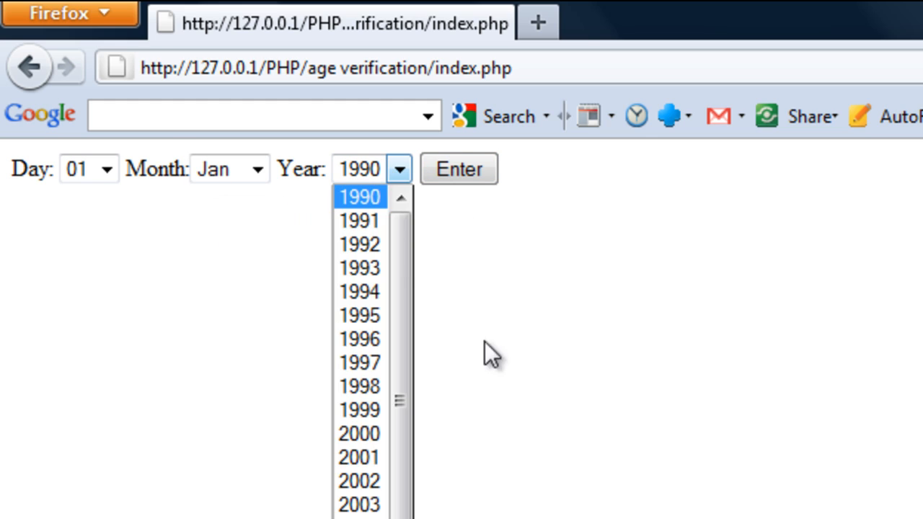
left_click(359, 196)
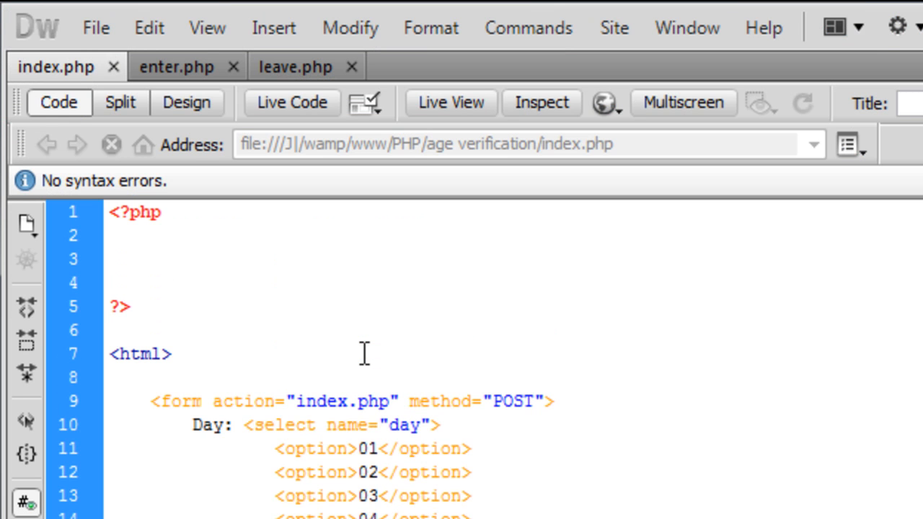
mouse_move(180, 264)
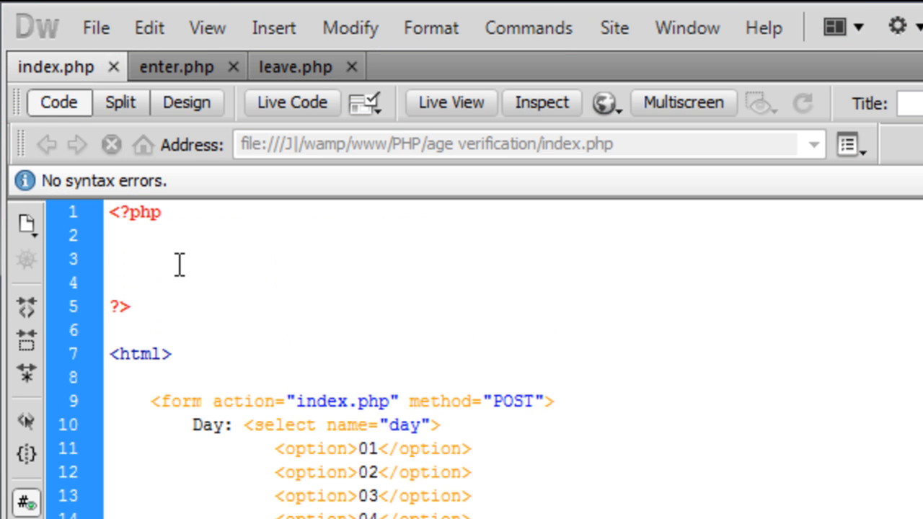
Write an if isset($_SESSION['submit']) statement inside the empty PHP block.
left_click(110, 259)
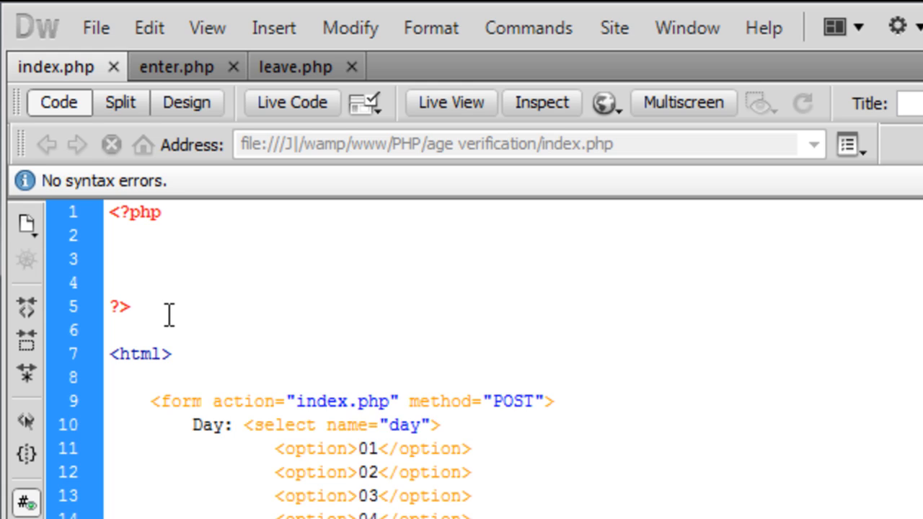
left_click(112, 258)
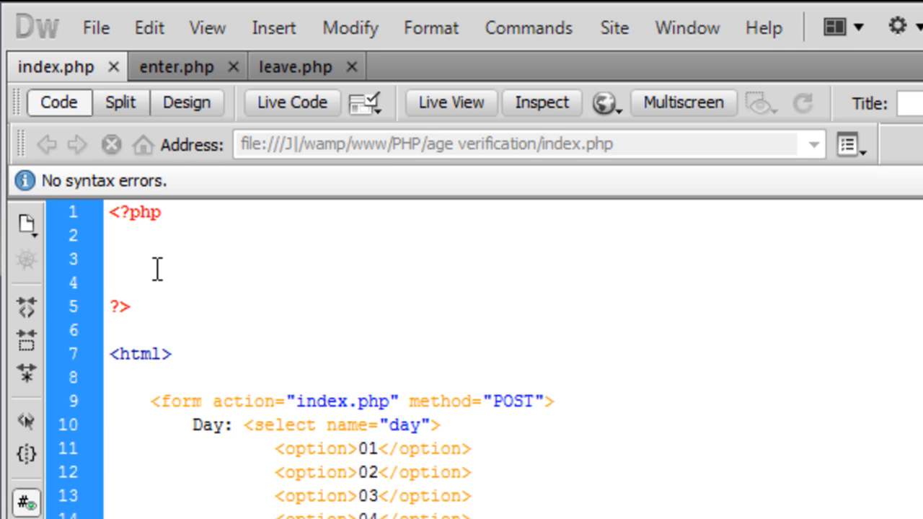
left_click(111, 260)
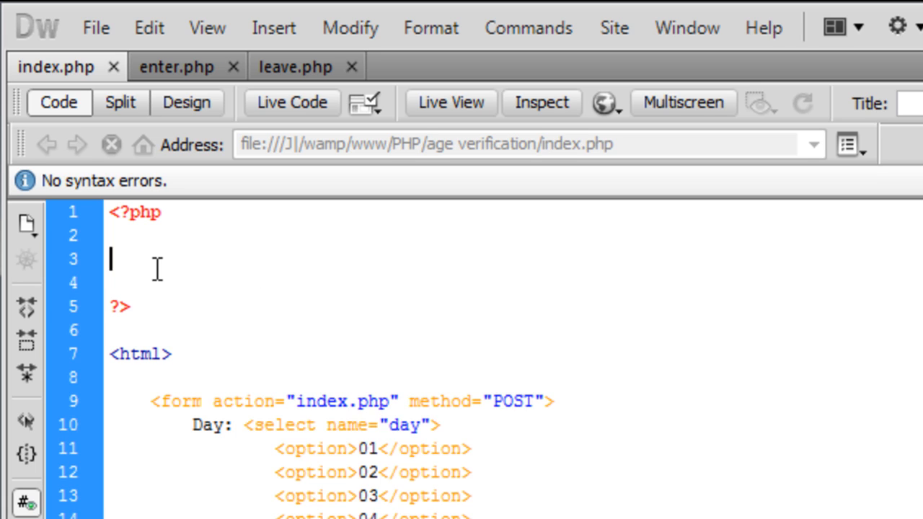
type("if (")
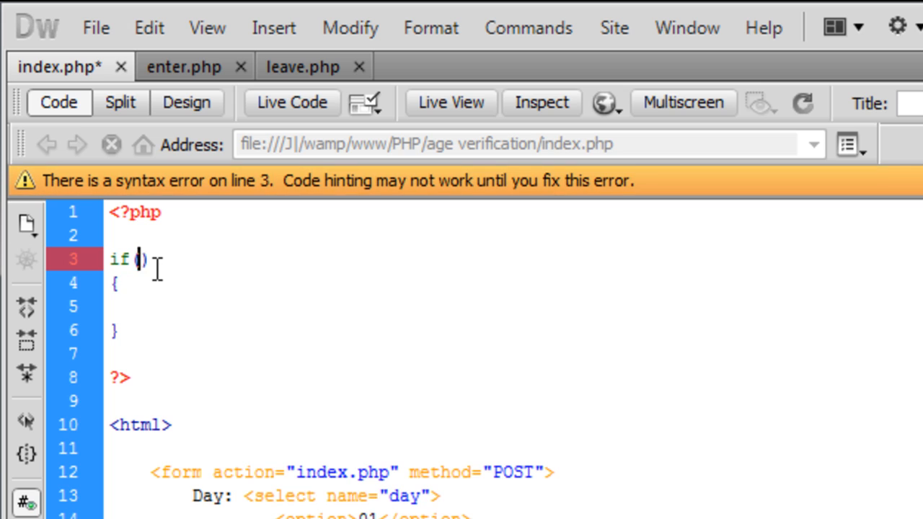
type("is")
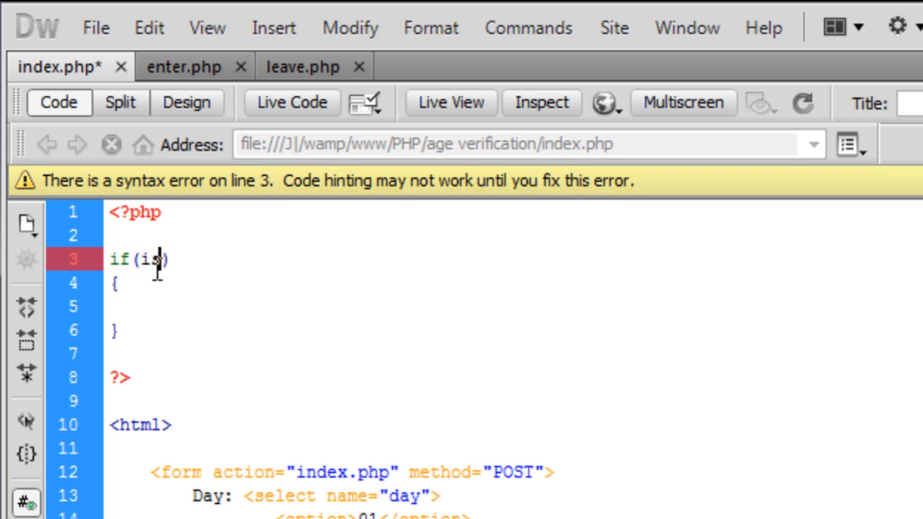
type("set()")
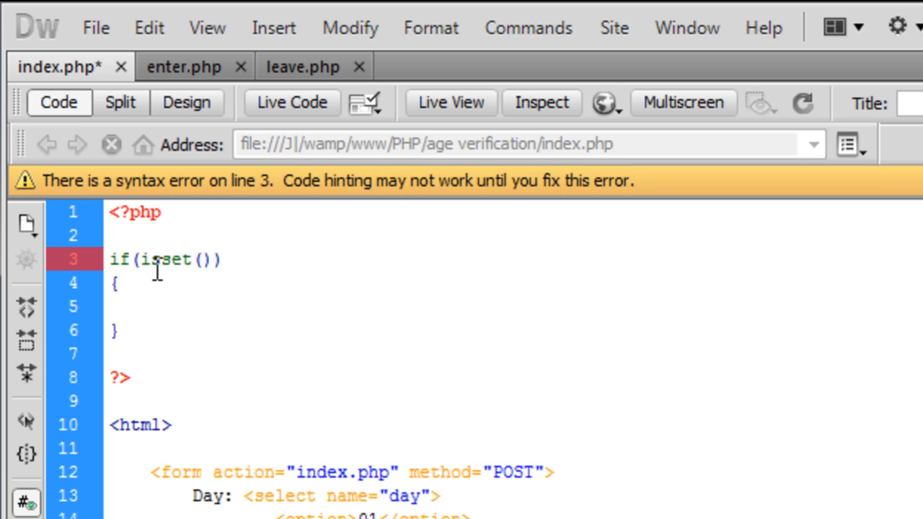
type("$")
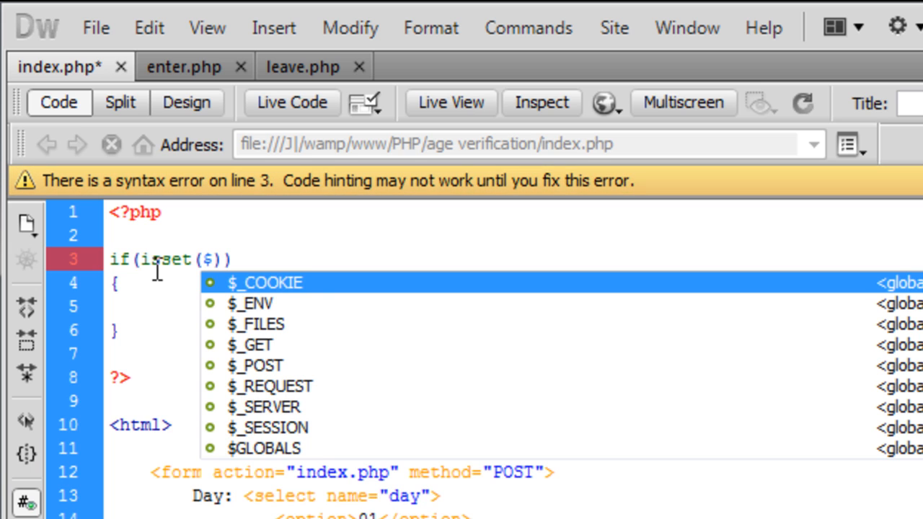
type("_SESSION")
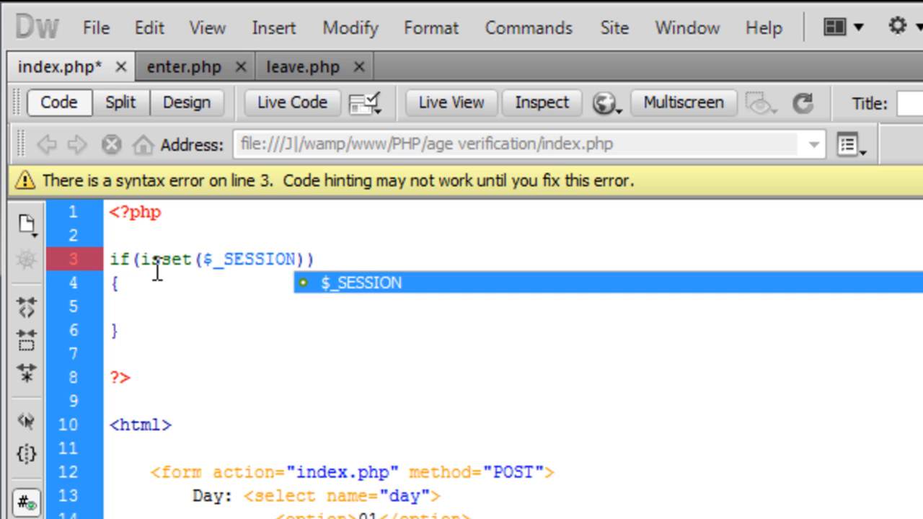
type("[]")
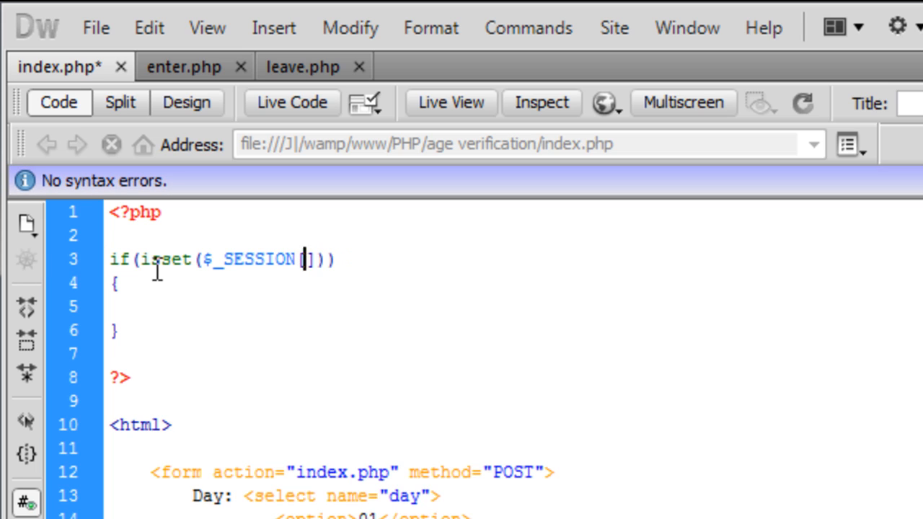
type("'submit'")
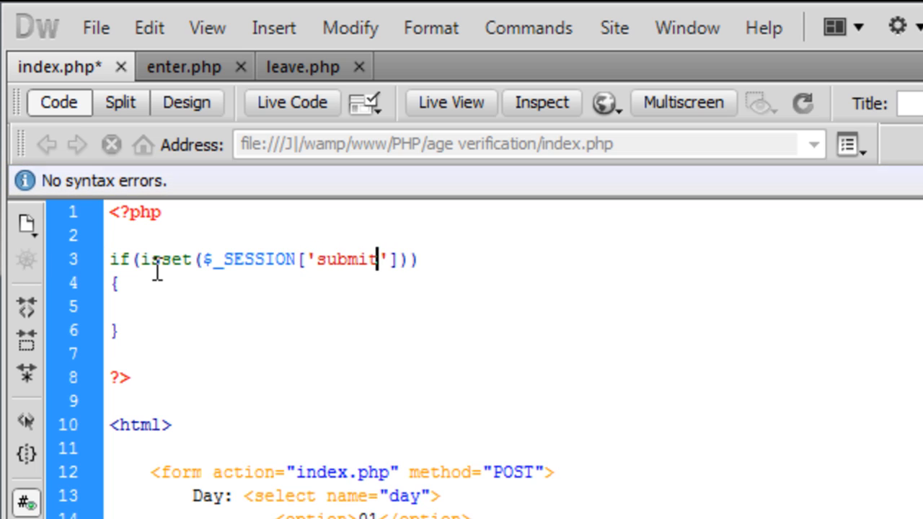
left_click(148, 307)
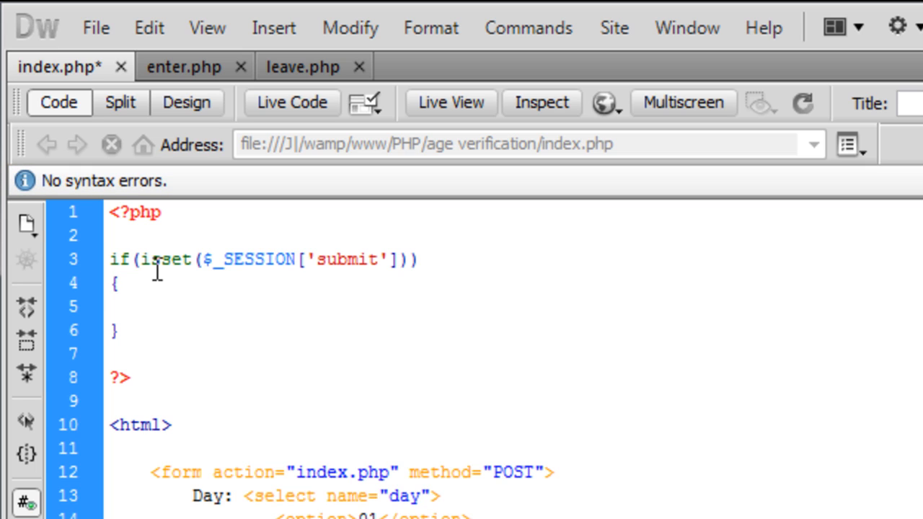
left_click(149, 306)
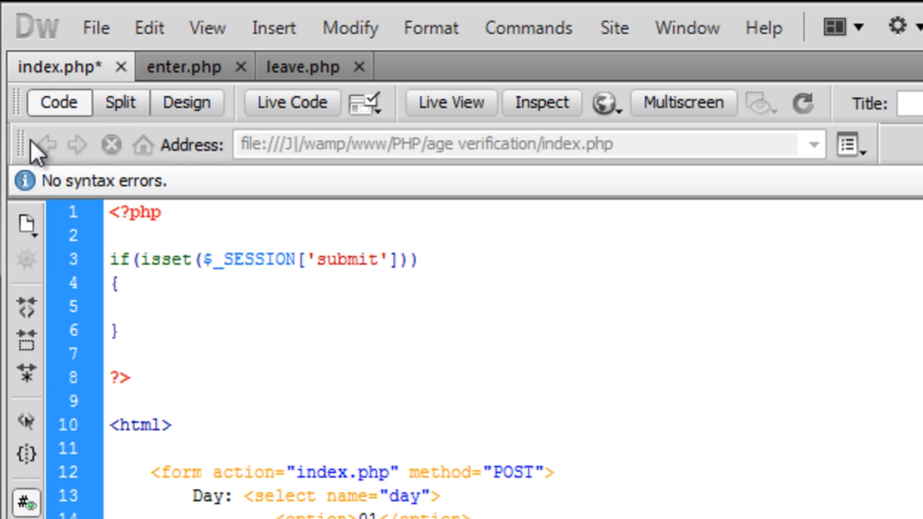
Change _SESSION to _POST and indent the empty line inside the if braces.
double_click(252, 259)
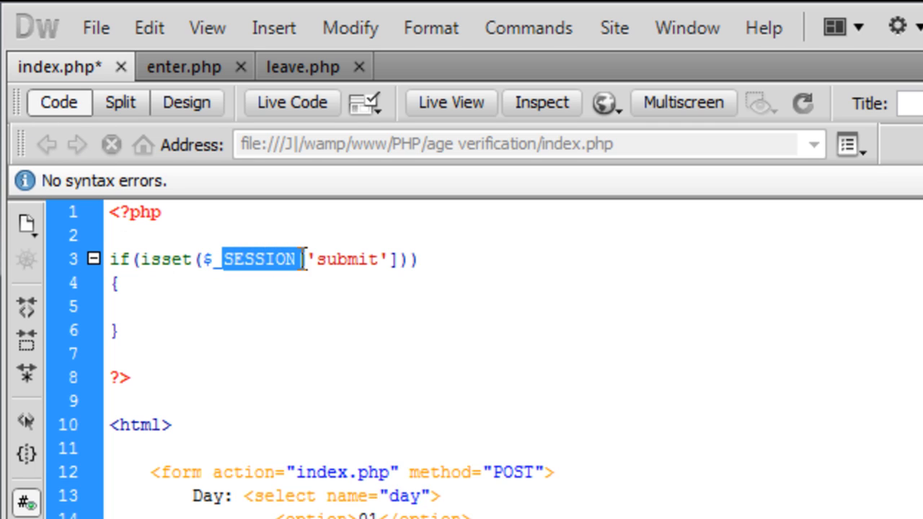
type("_POST")
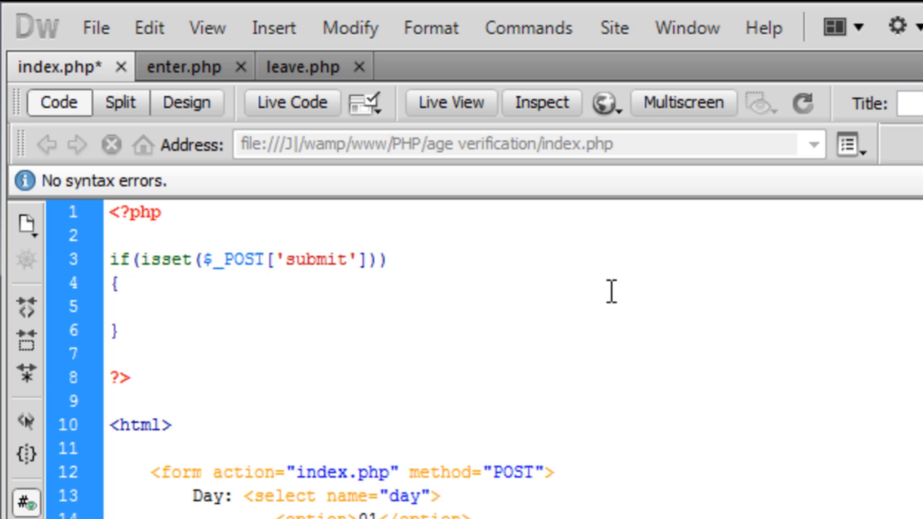
left_click(112, 306)
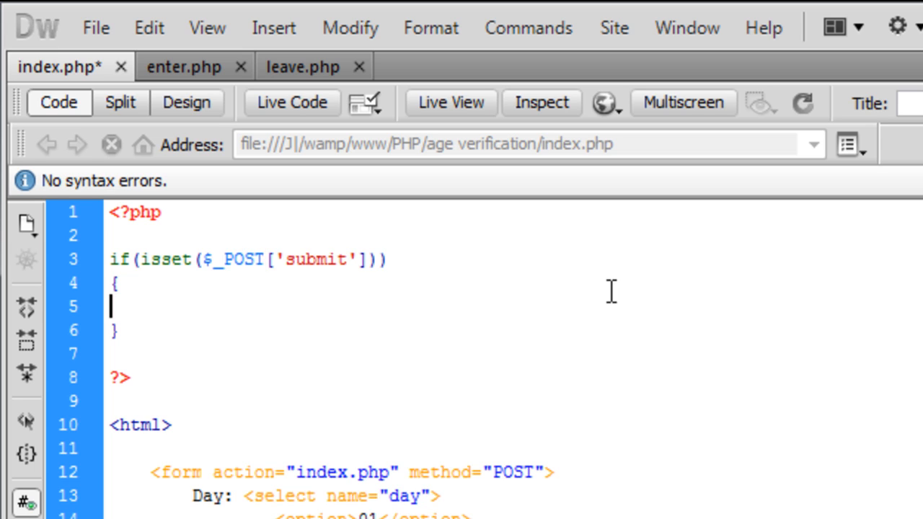
key("Tab")
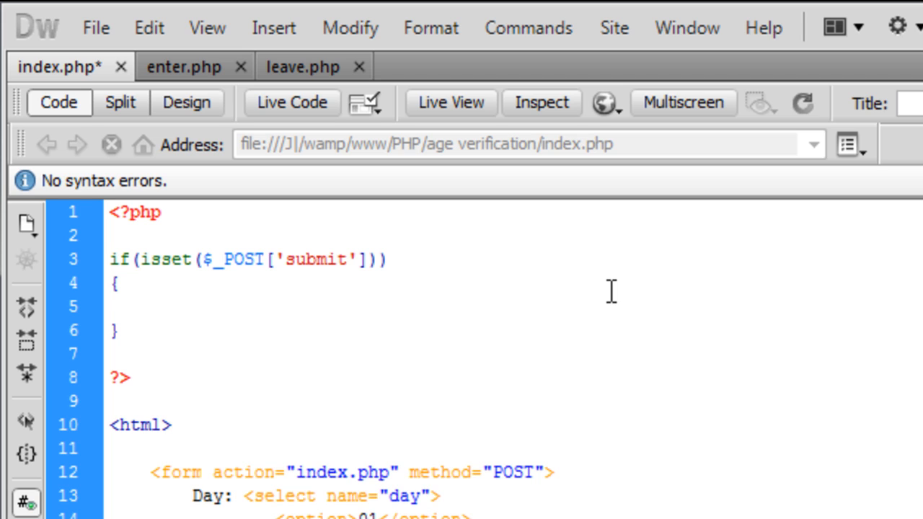
Assign $day, $month and $year from $_POST['day'], $_POST['month'] and $_POST['year'].
type("$day = $_POST[];")
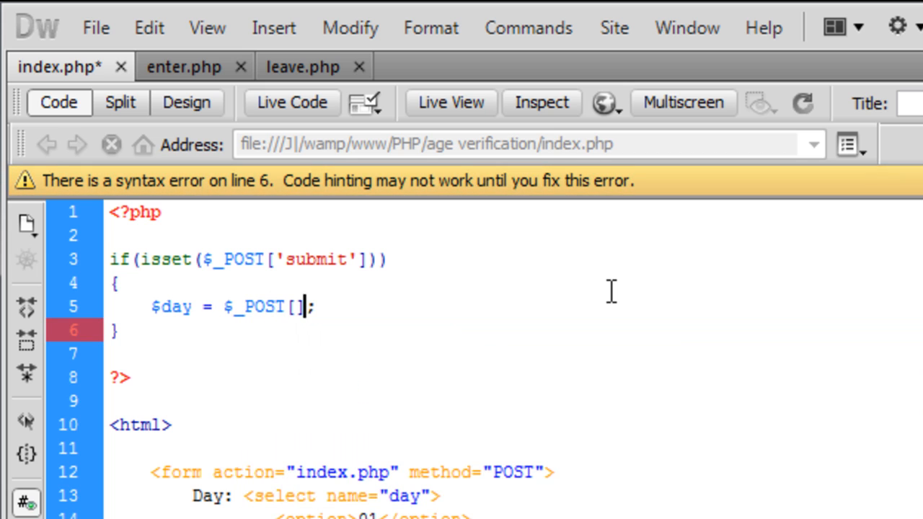
type("'';")
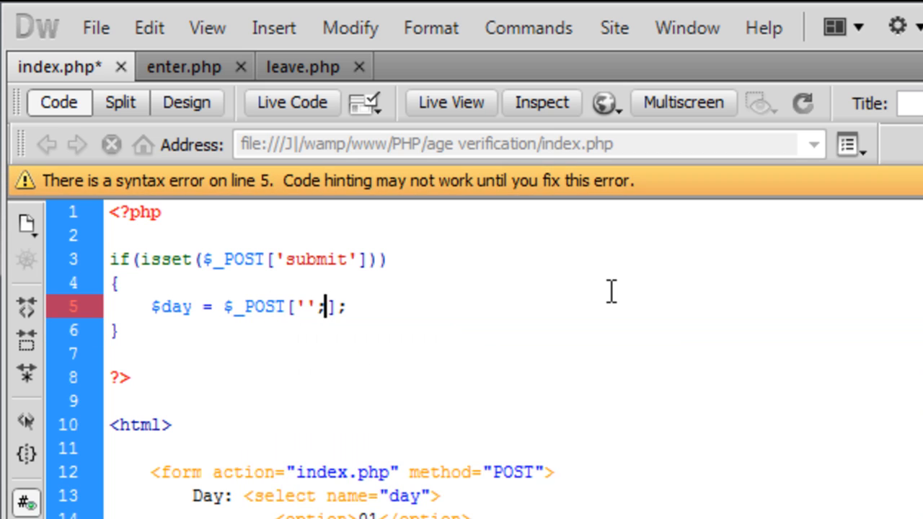
type("day")
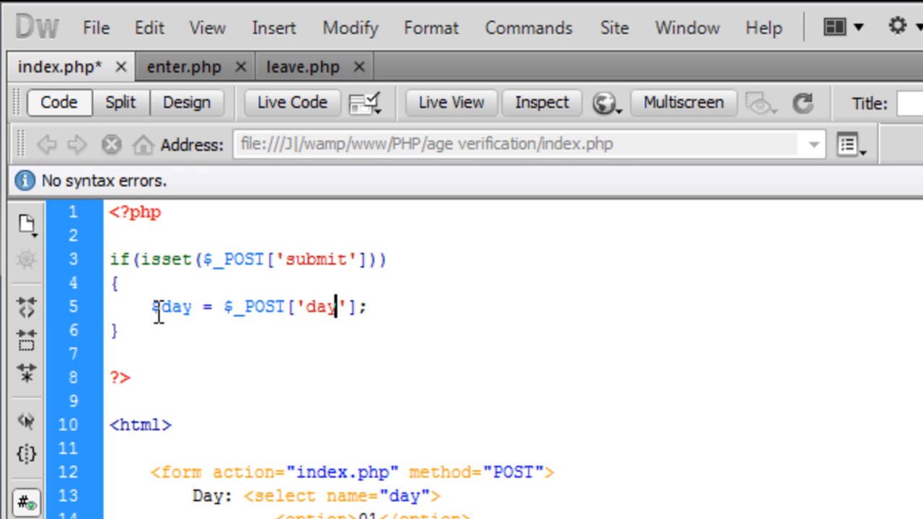
triple_click(253, 307)
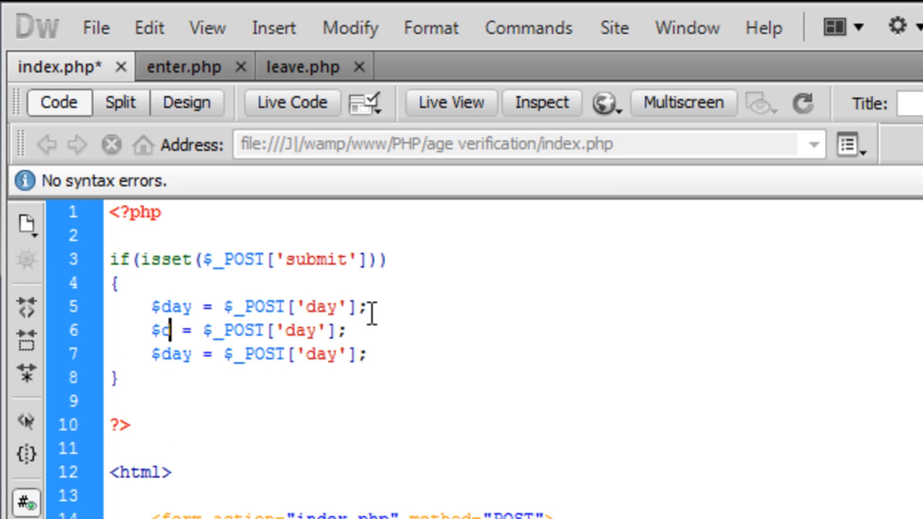
type("month")
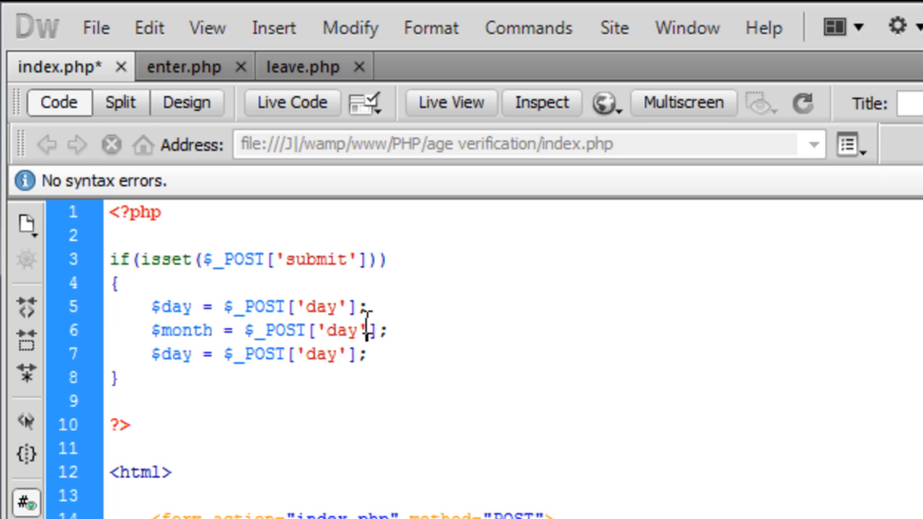
type("month")
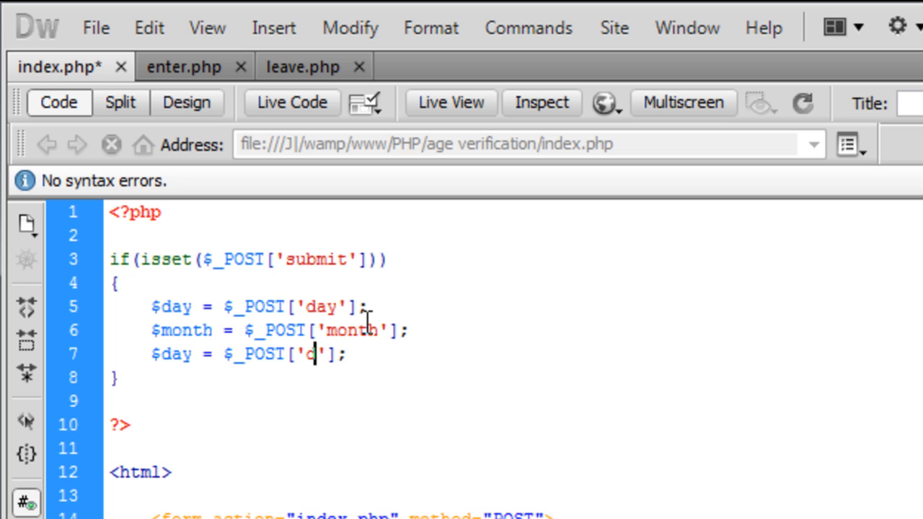
type("year")
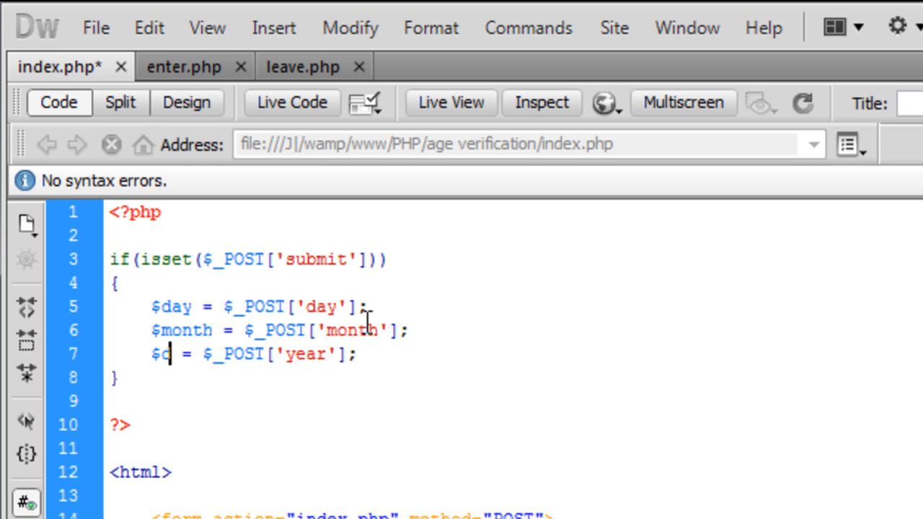
type("ear")
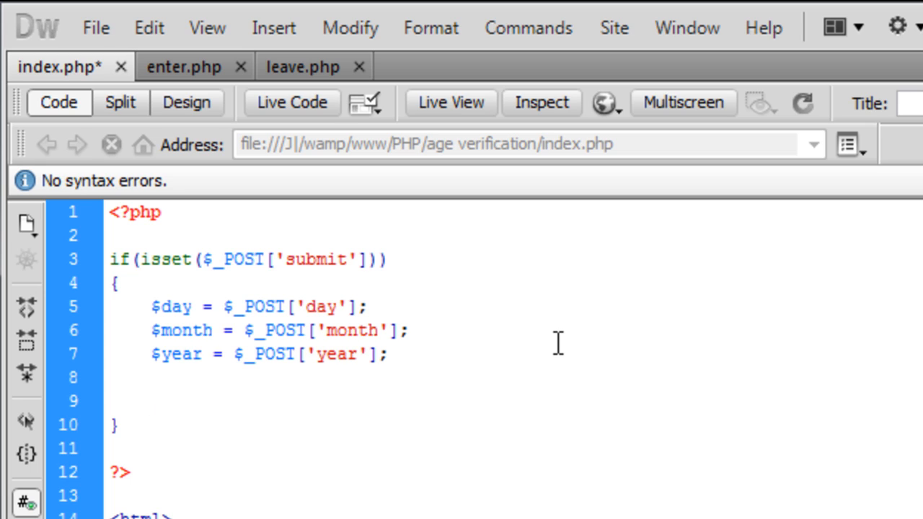
Start a $birthday = mktime(0,0,0, statement below the $year line.
left_click(150, 400)
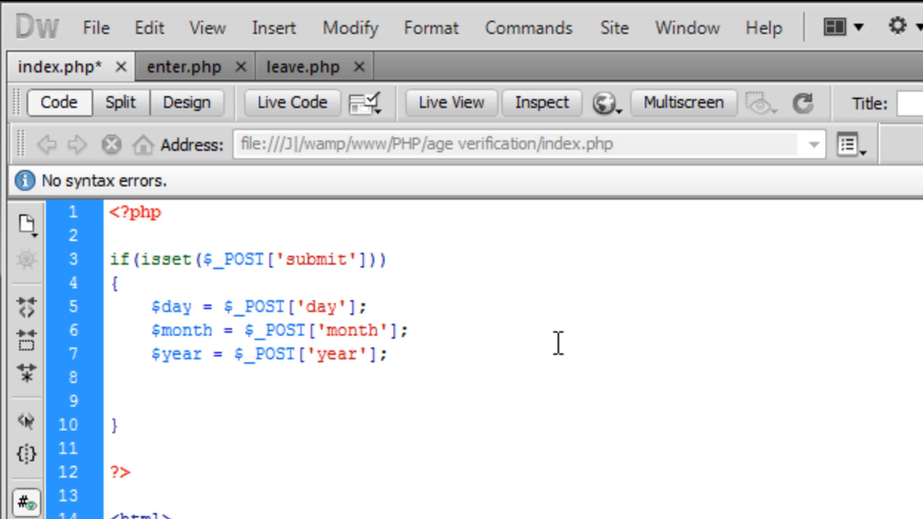
type("$")
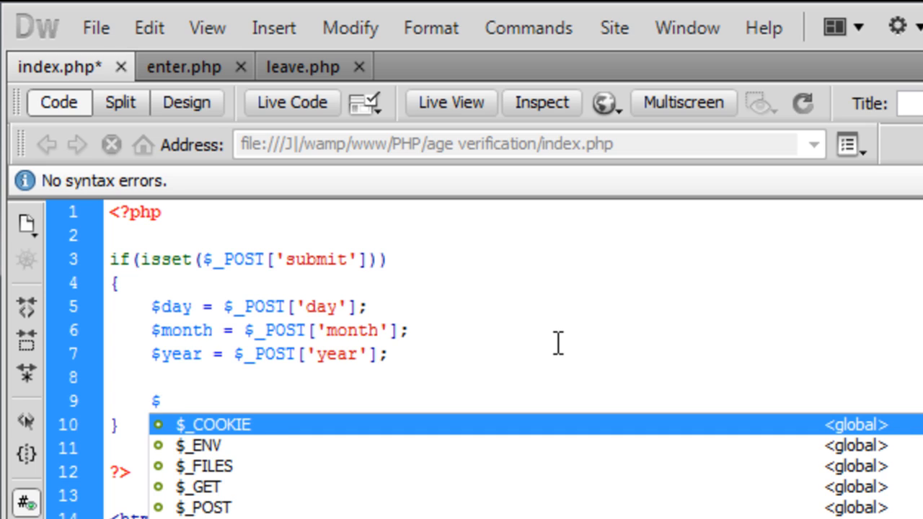
type("birthda")
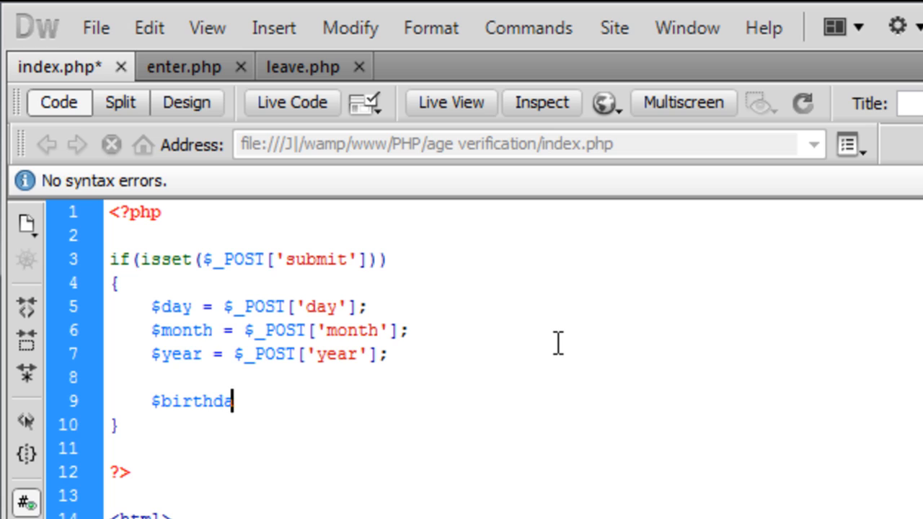
type("y =")
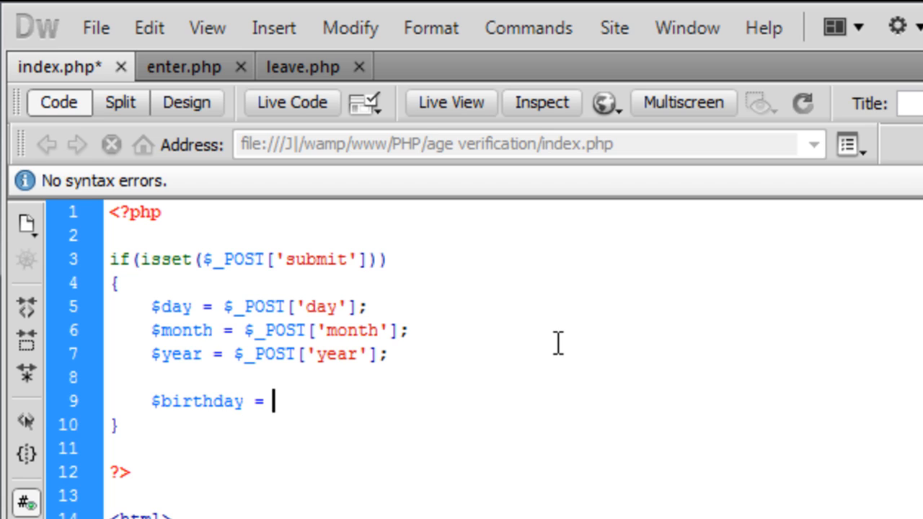
type("mktime")
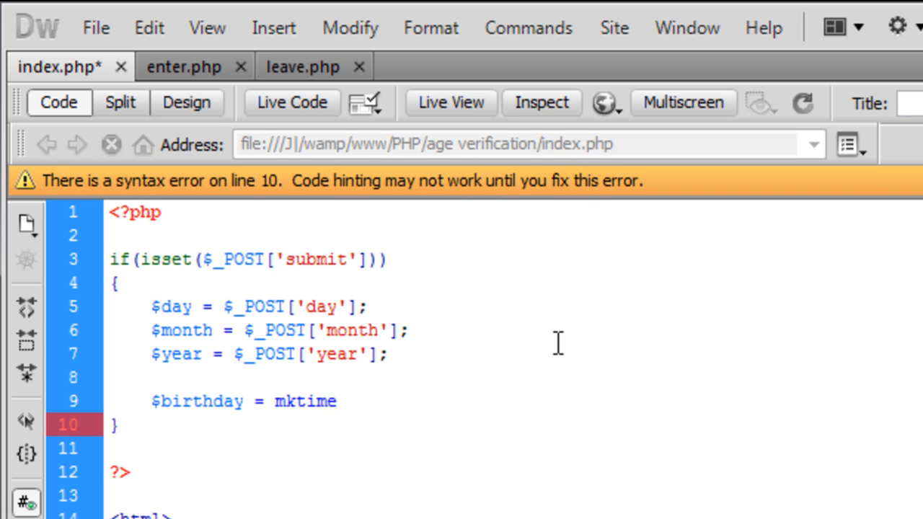
type("();")
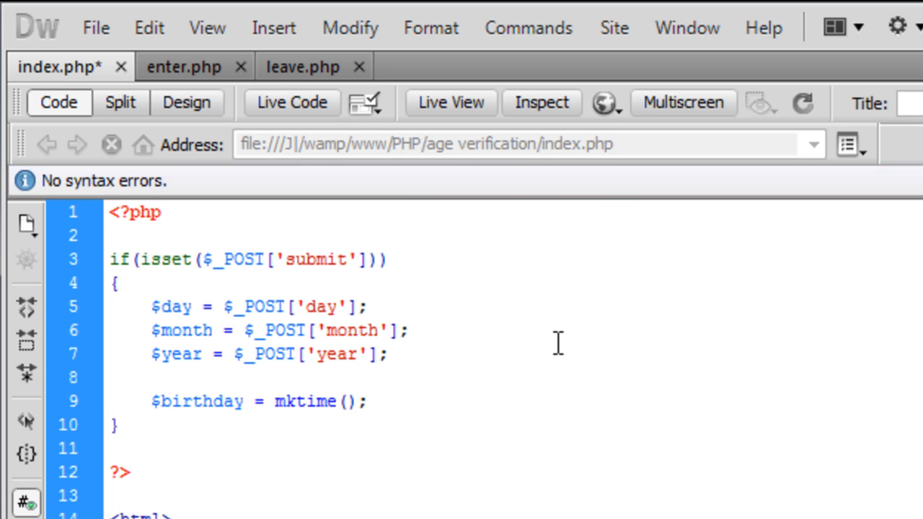
type("0")
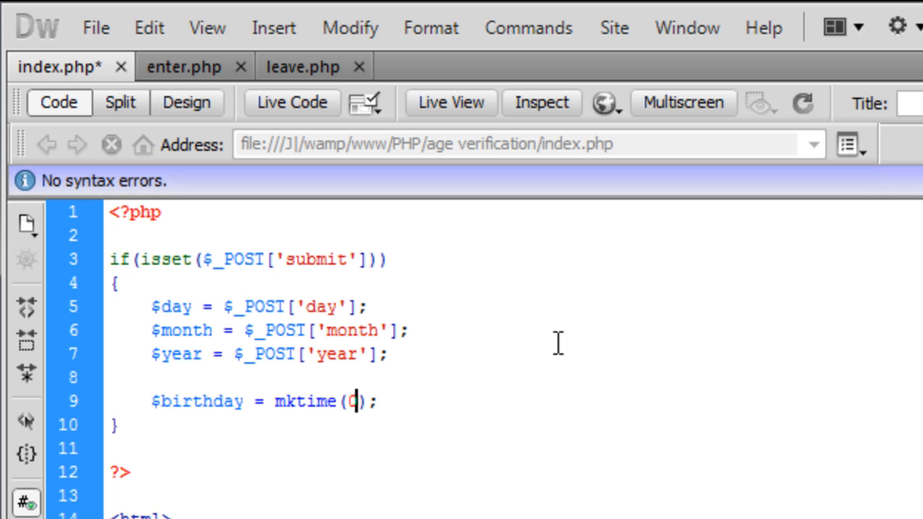
type(",0,0")
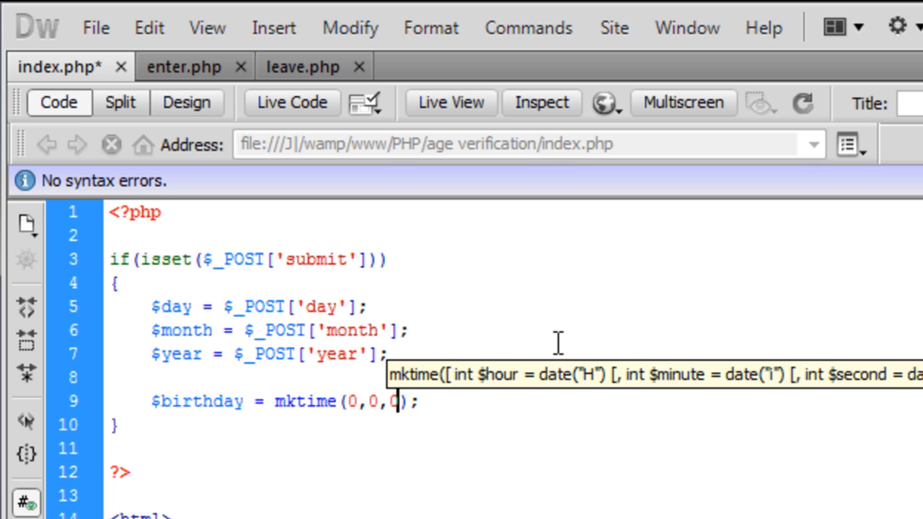
type(",")
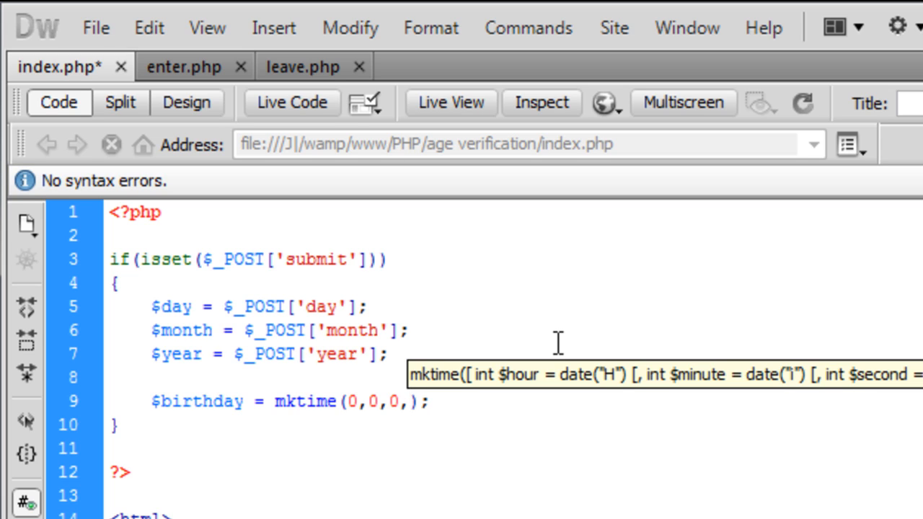
Complete the mktime arguments with $month, $day and $year.
left_click(406, 402)
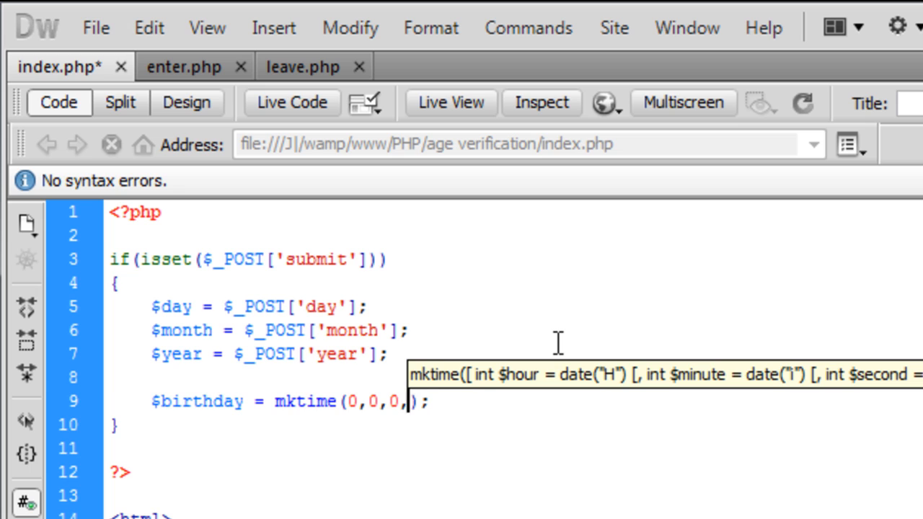
type("$month,")
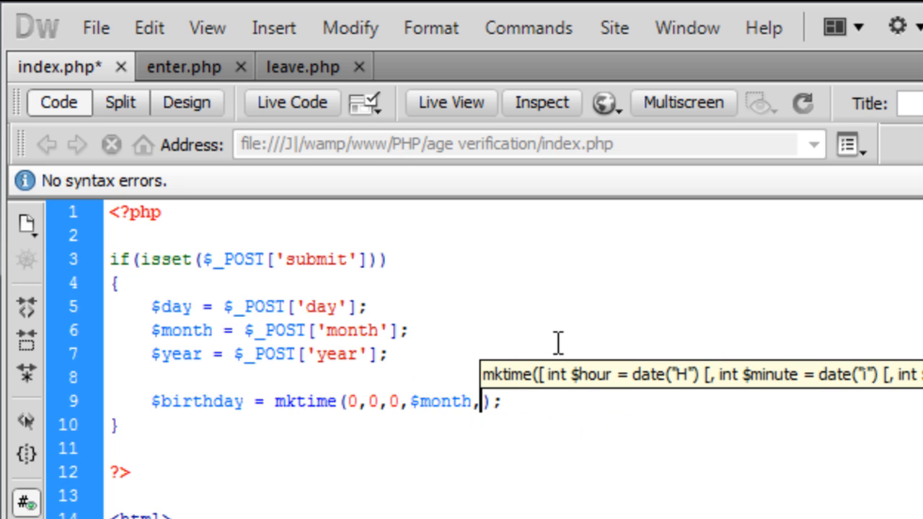
mouse_move(332, 487)
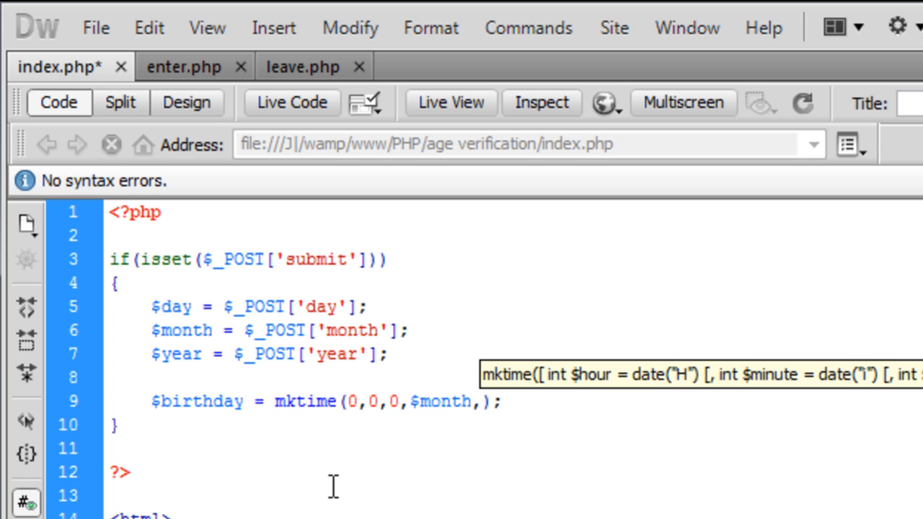
type("$d")
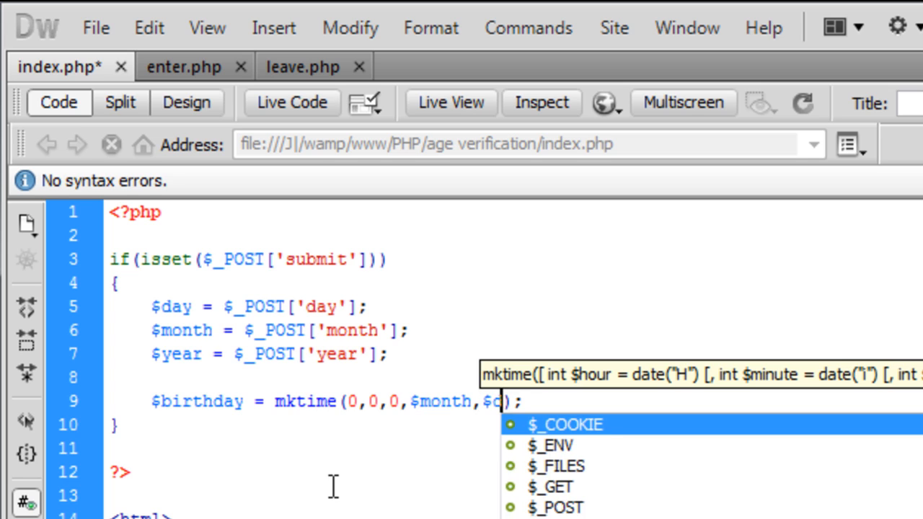
type("day,")
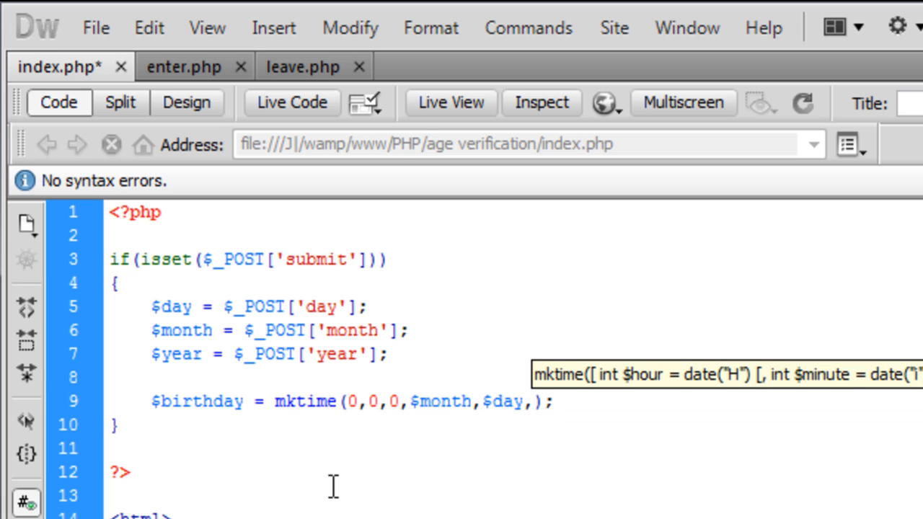
type("$year")
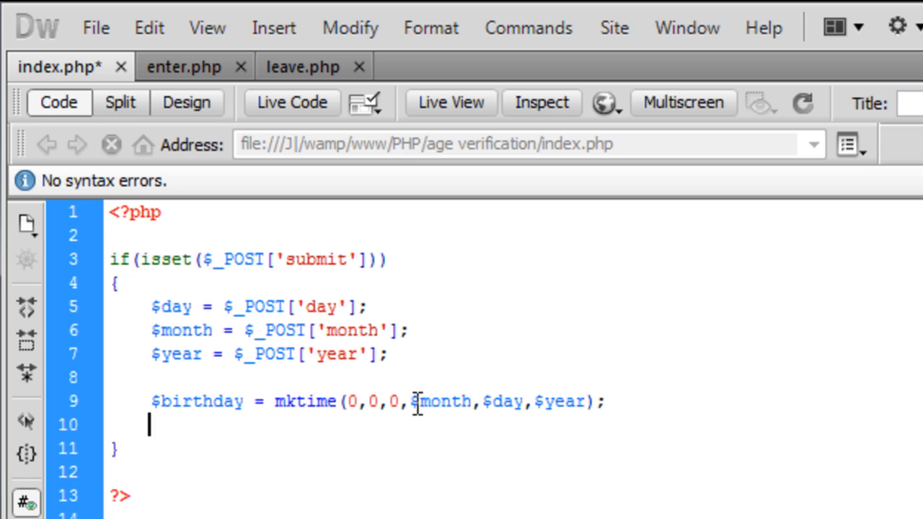
Set $difference = time() - $birthday below the birthday timestamp line.
left_click(150, 401)
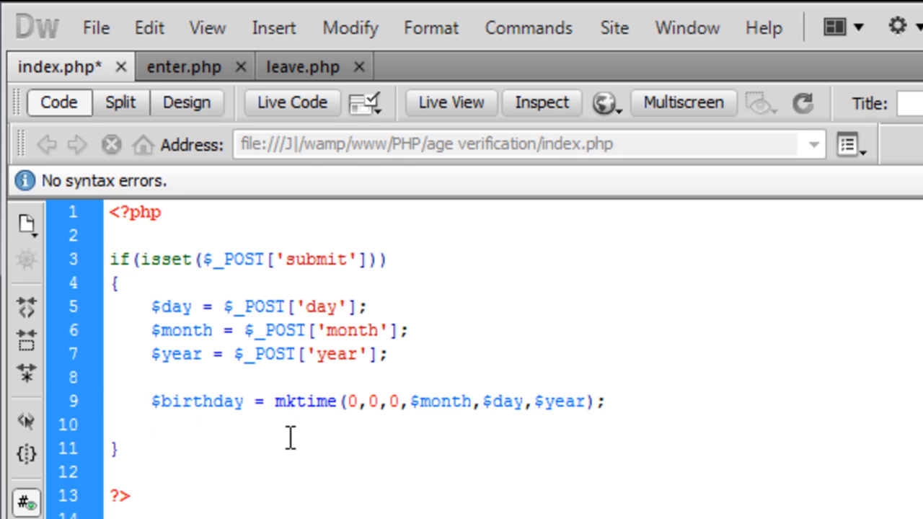
type("$")
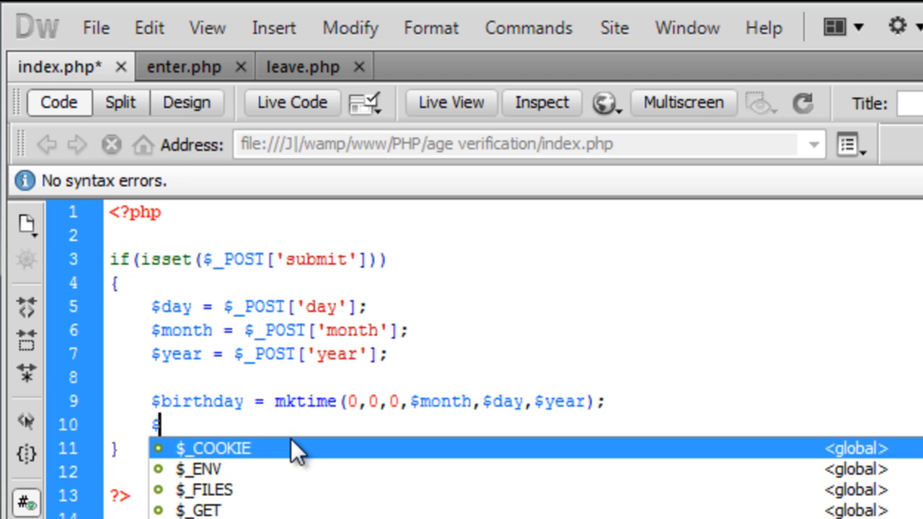
type("diff")
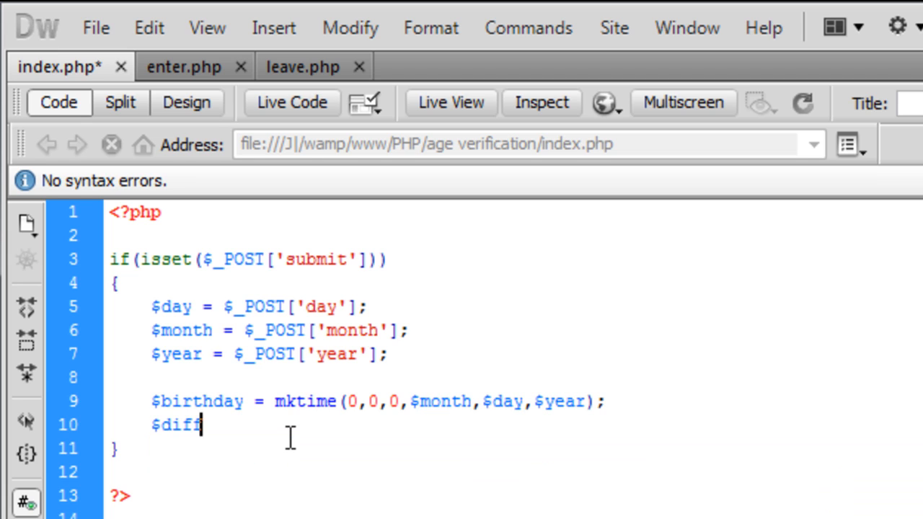
type("erence =")
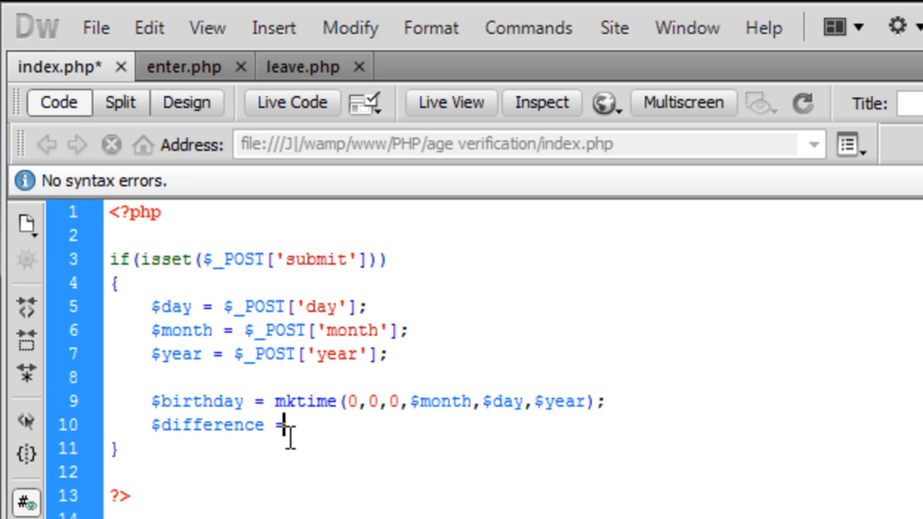
type("=")
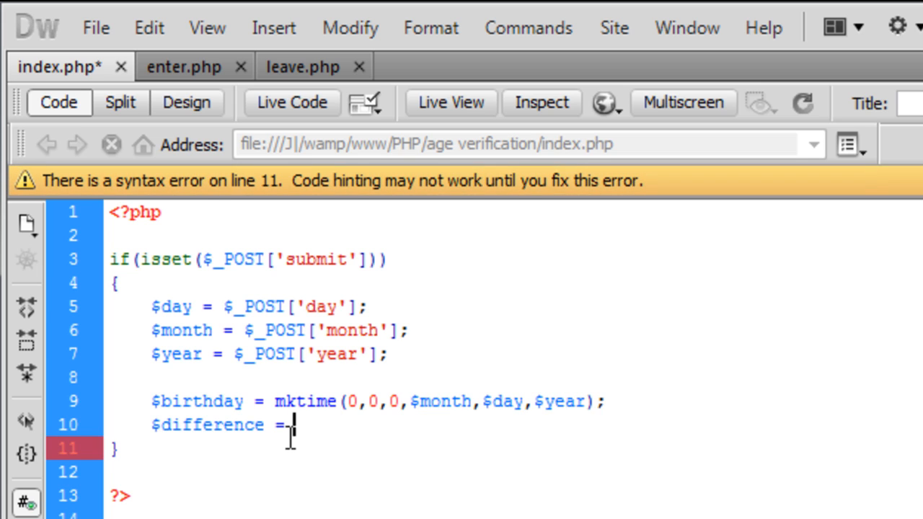
type("time ()")
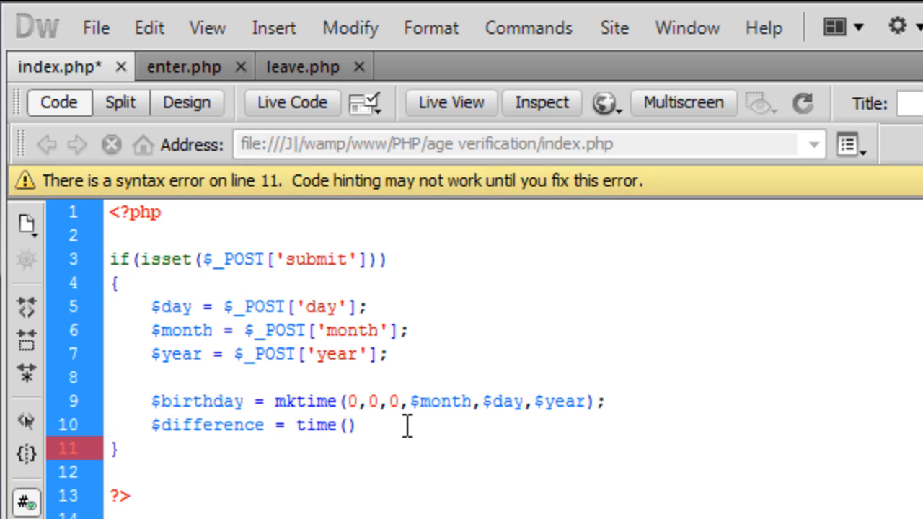
type("- $")
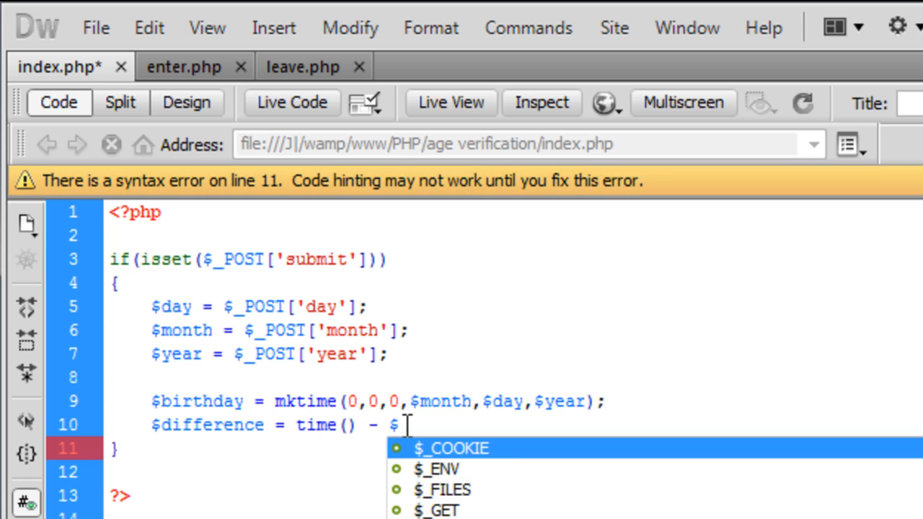
type("birthday")
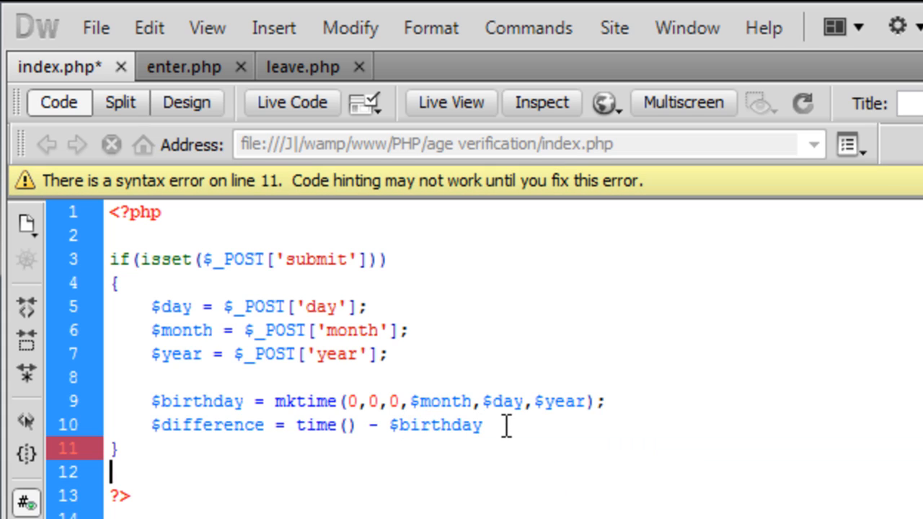
Add an echo $difference; line underneath.
key("enter")
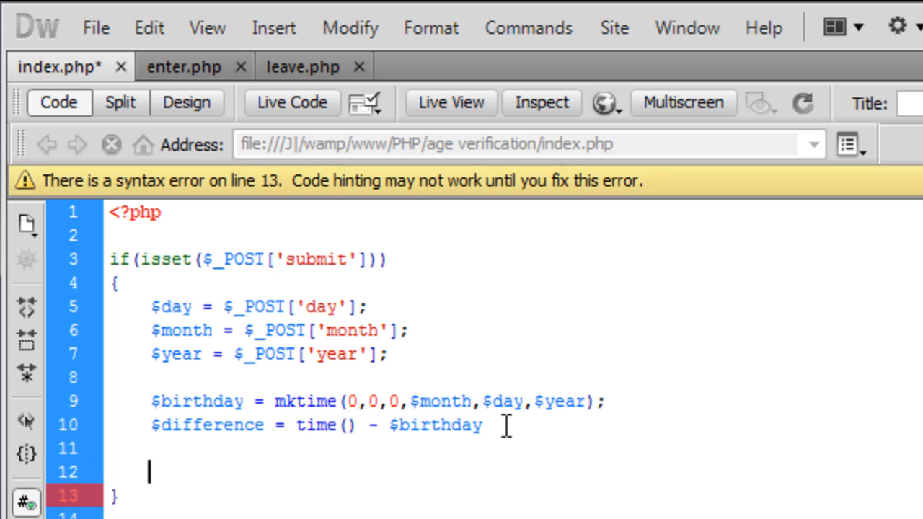
type("echo $")
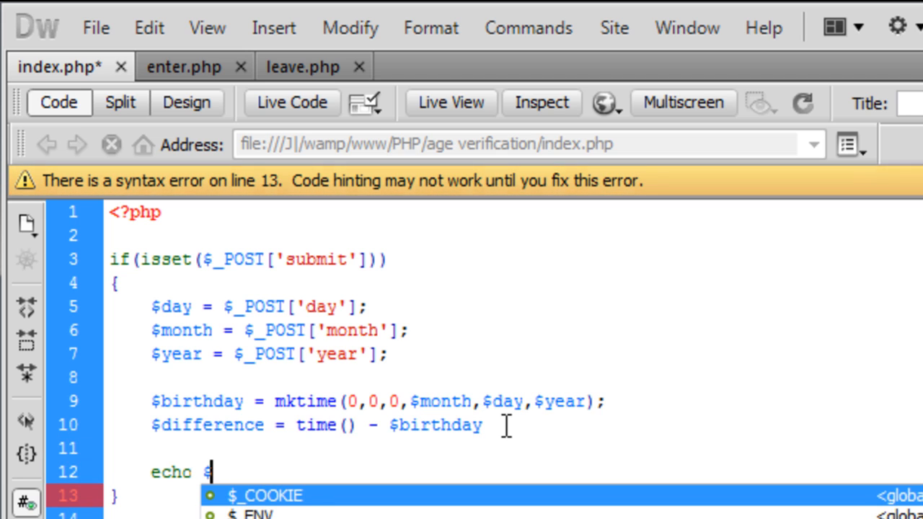
type("differ")
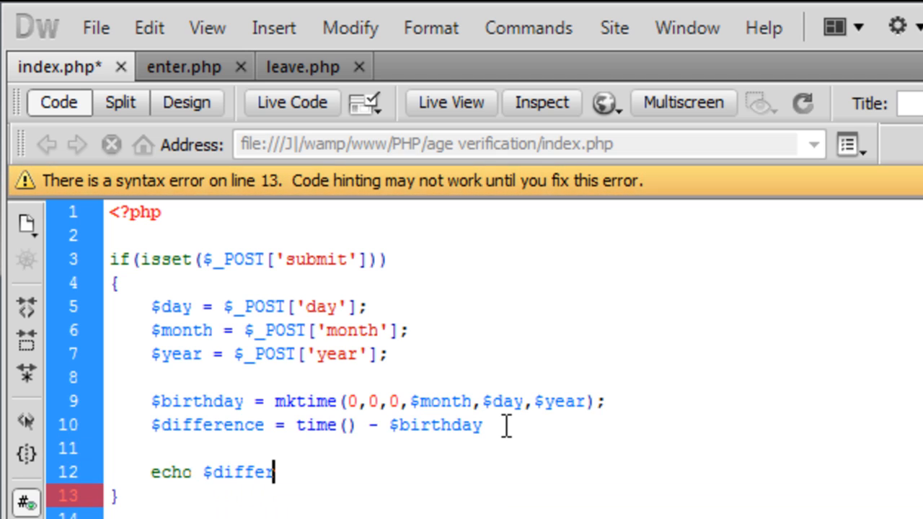
type("ence;")
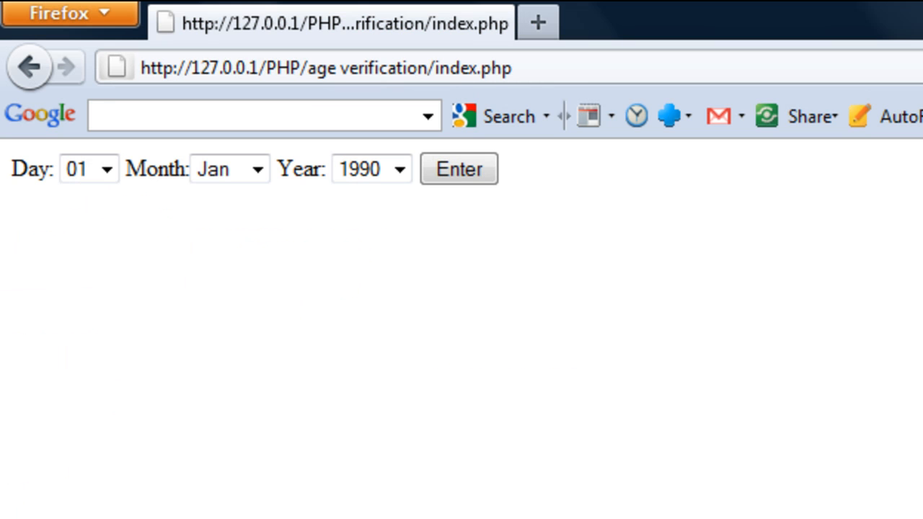
Add the missing semicolon to the $difference line, then resubmit the 01 Jan 1990 form in Firefox.
left_click(459, 169)
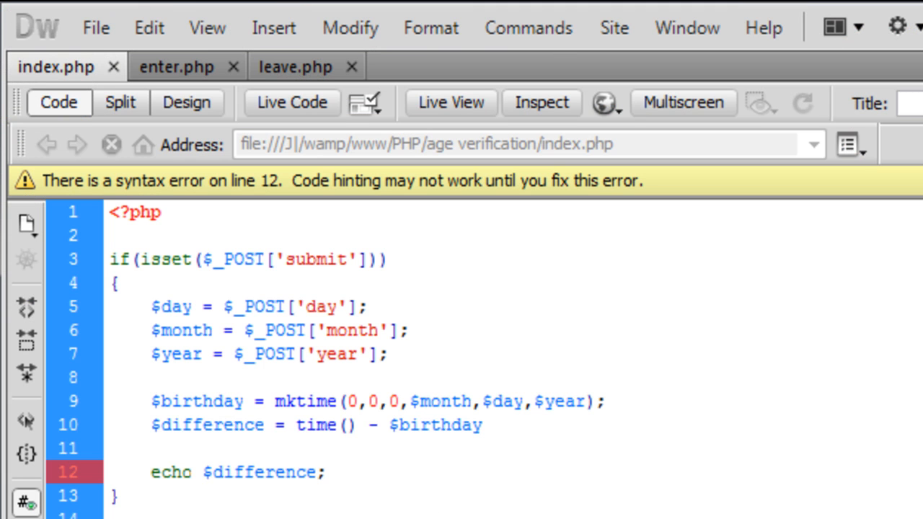
mouse_move(296, 505)
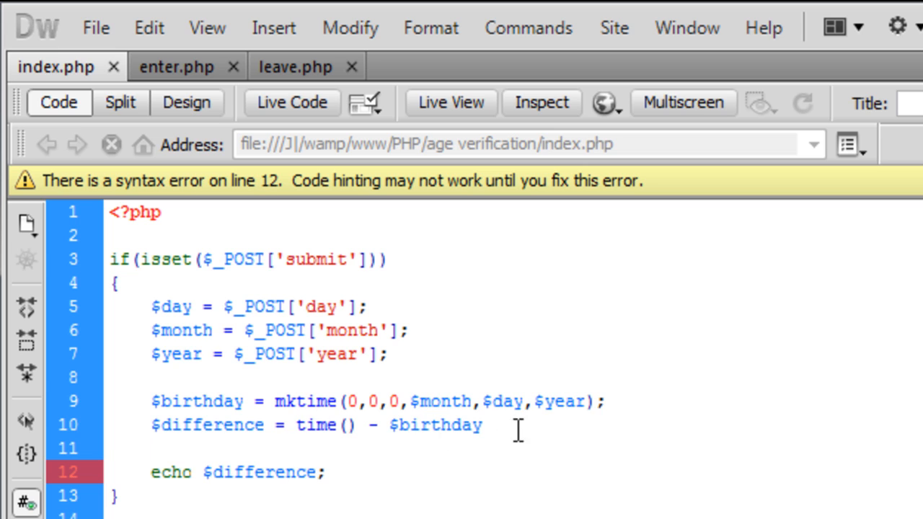
type(";")
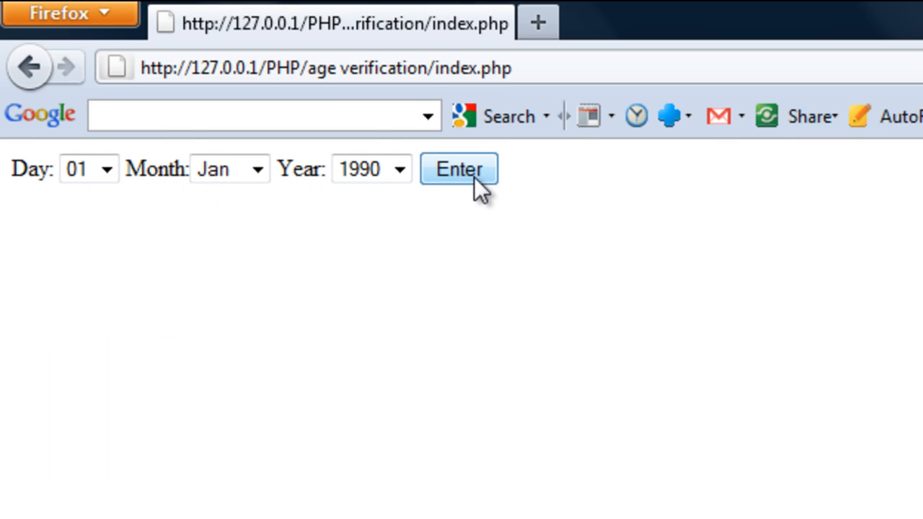
left_click(459, 169)
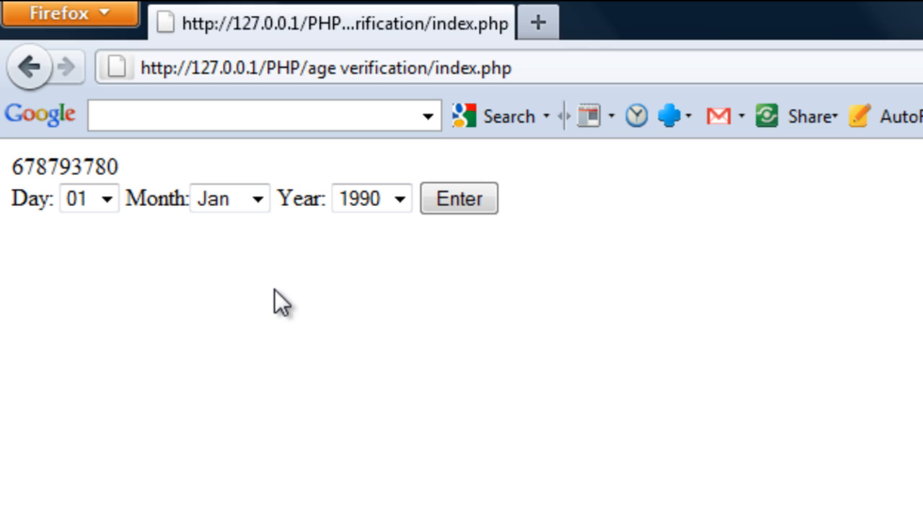
double_click(64, 167)
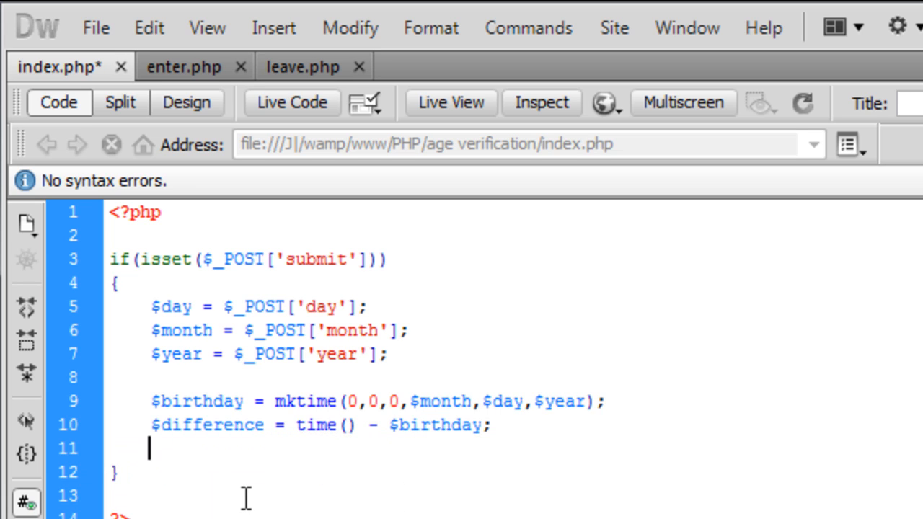
Type the partial line "$age = $difference /" on line 11.
type("$age")
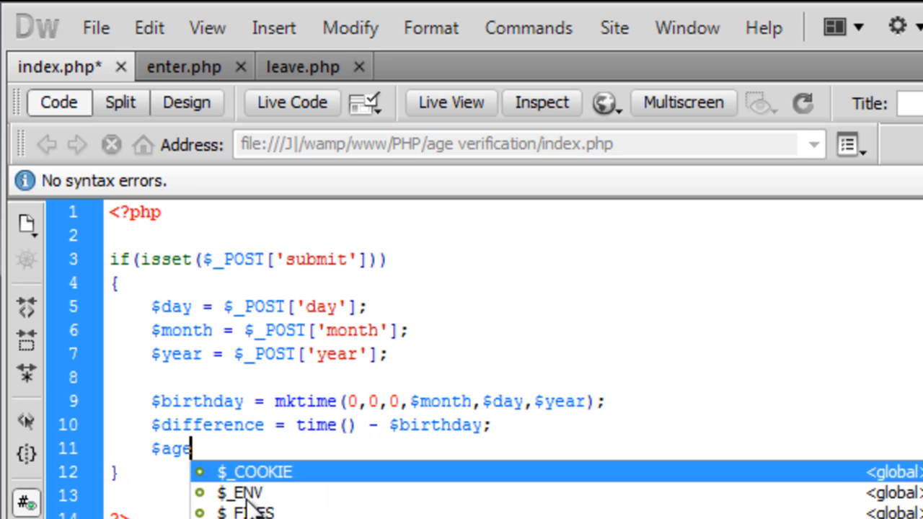
type("=")
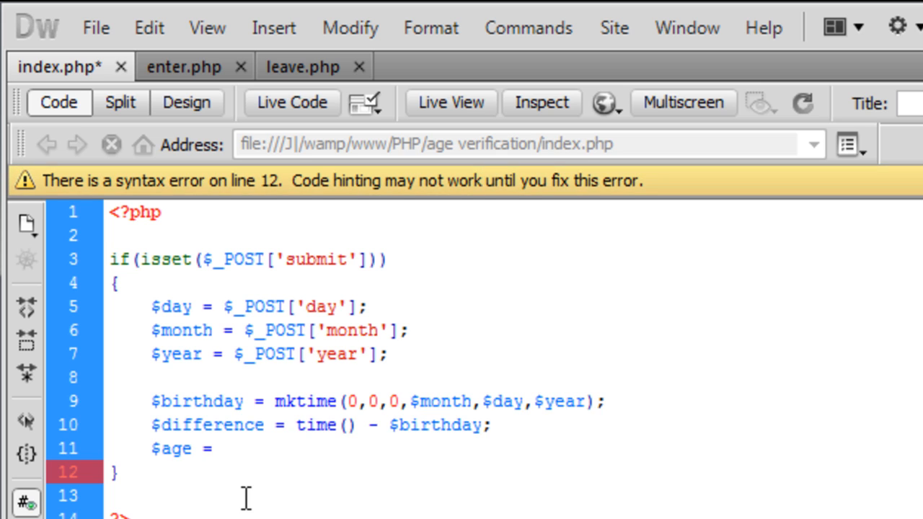
type("$di")
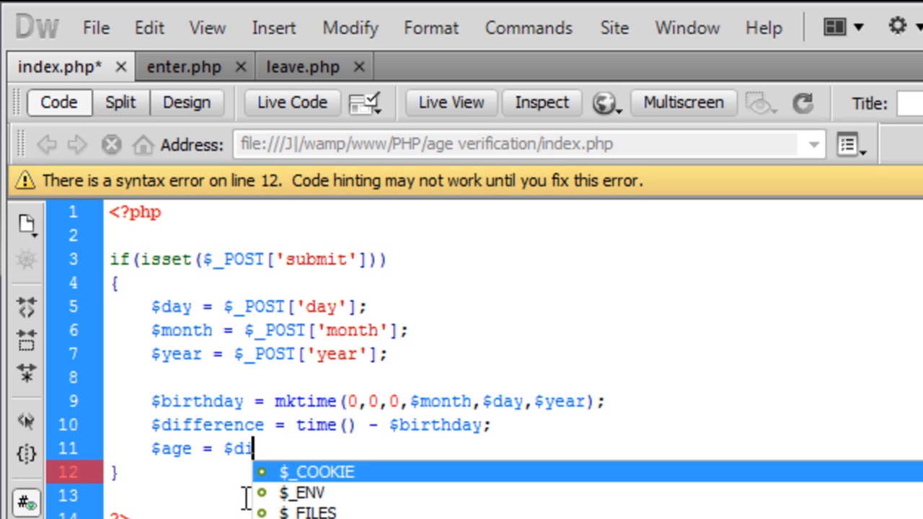
type("fference")
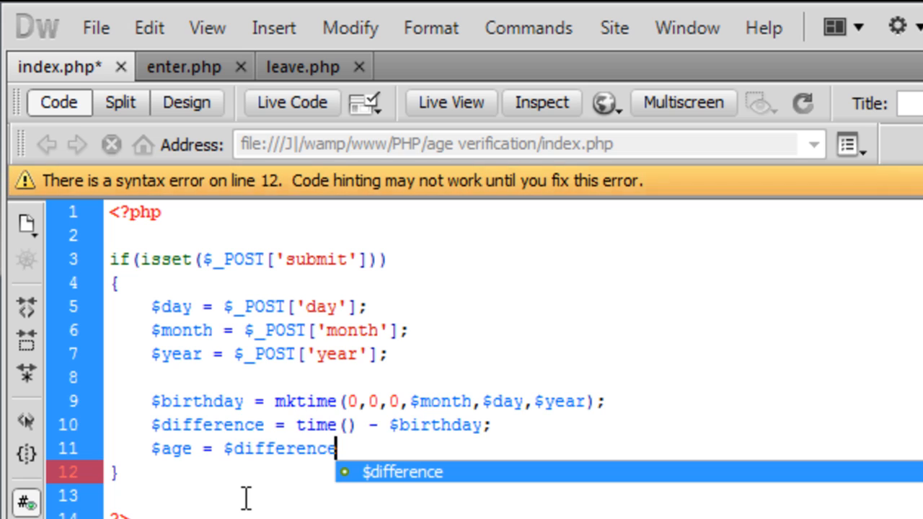
type("/")
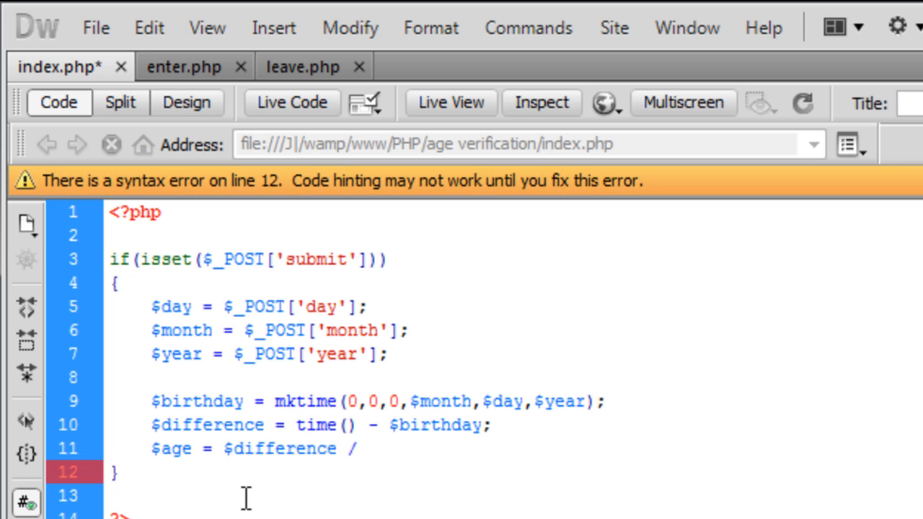
left_click(364, 449)
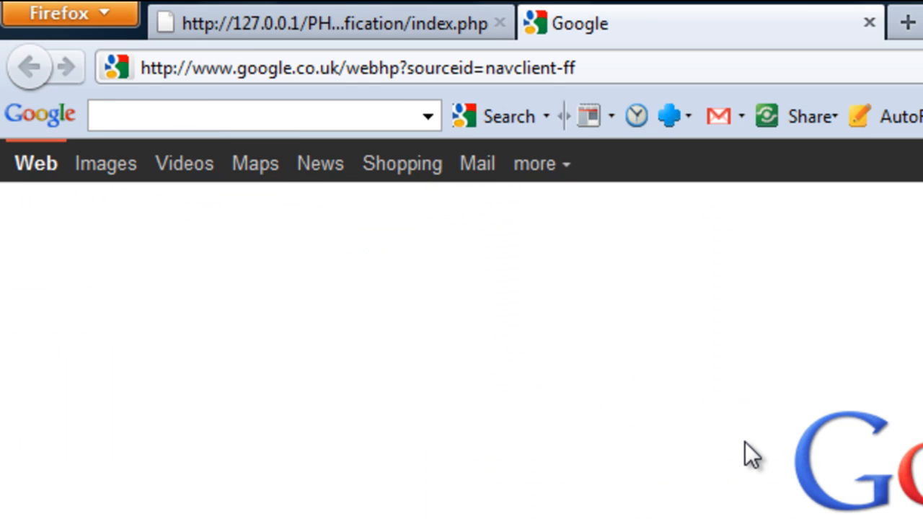
Search Google for '1 year to seconds' to get 31 556 926 seconds.
type("1 year")
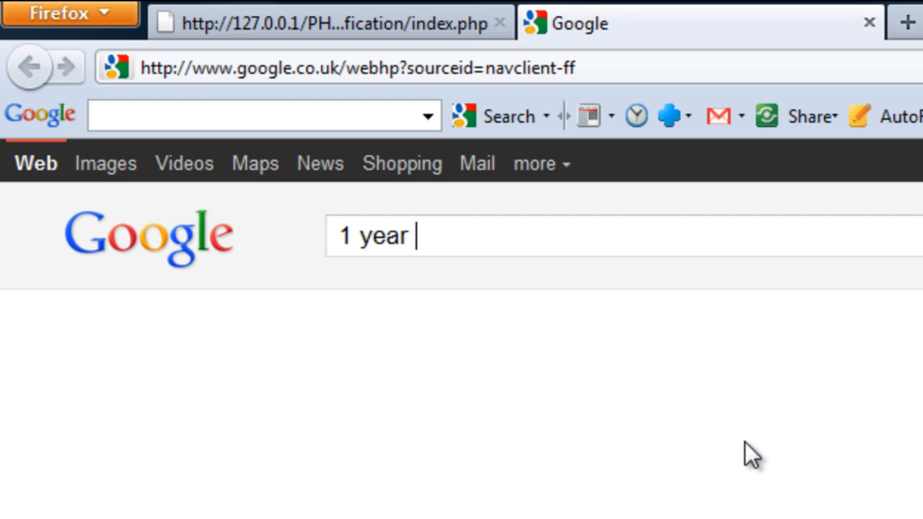
type("to seconds")
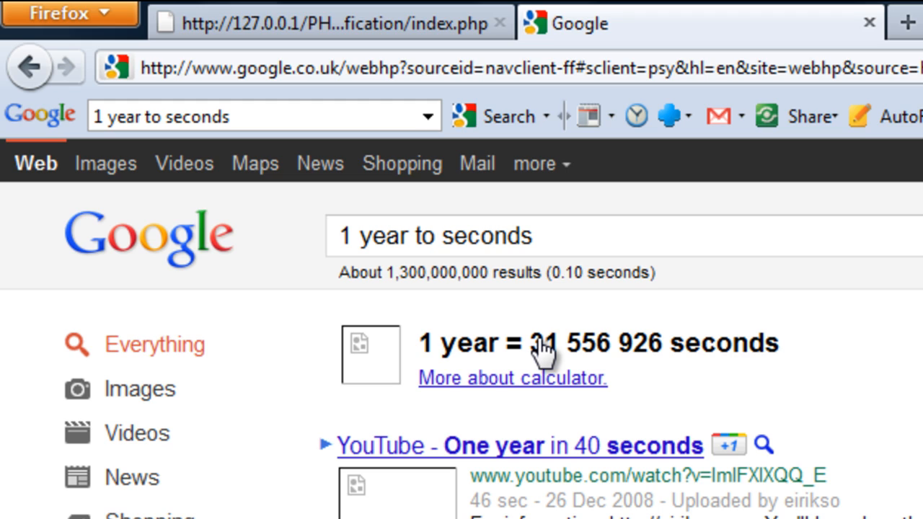
mouse_move(574, 368)
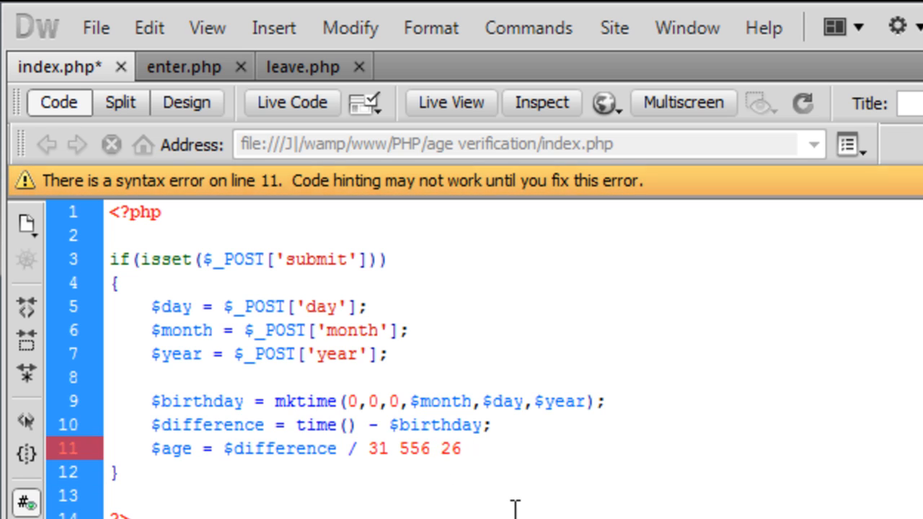
Complete the divisor 31556926 and add the line echo $age;.
type("926;")
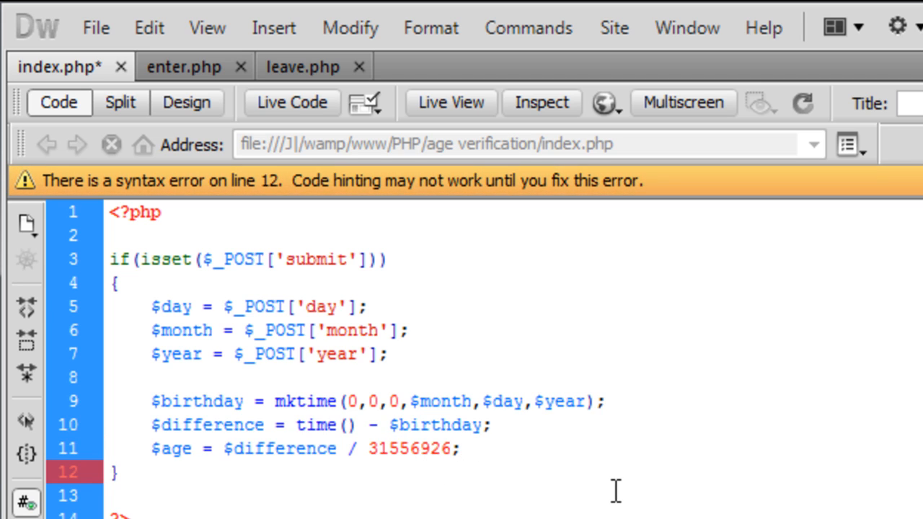
type("echo")
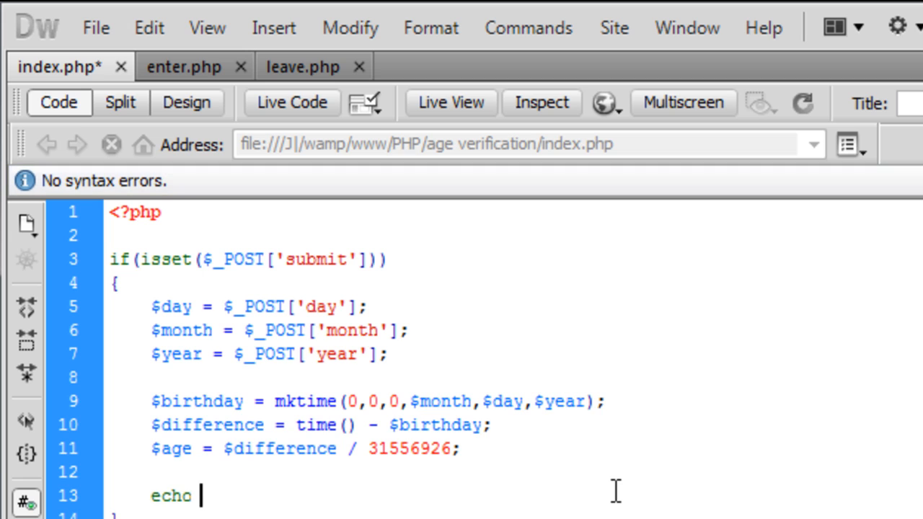
type("$age")
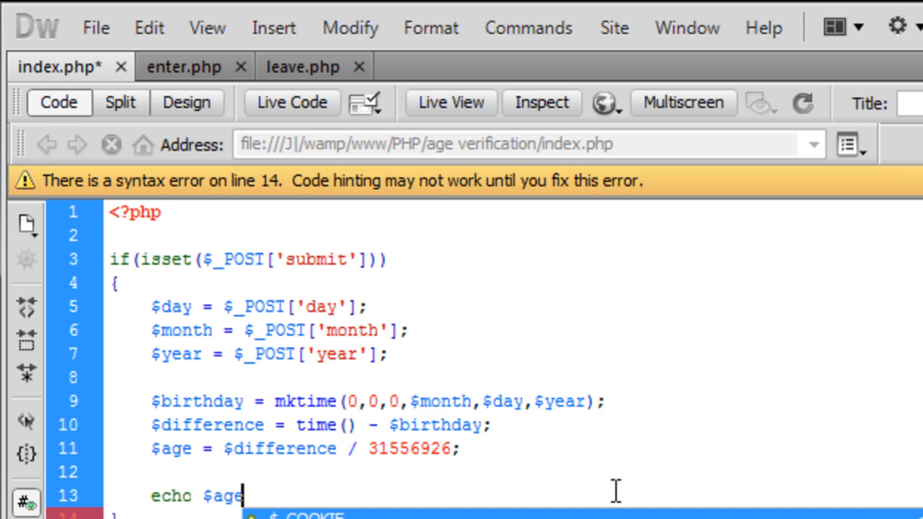
type(";")
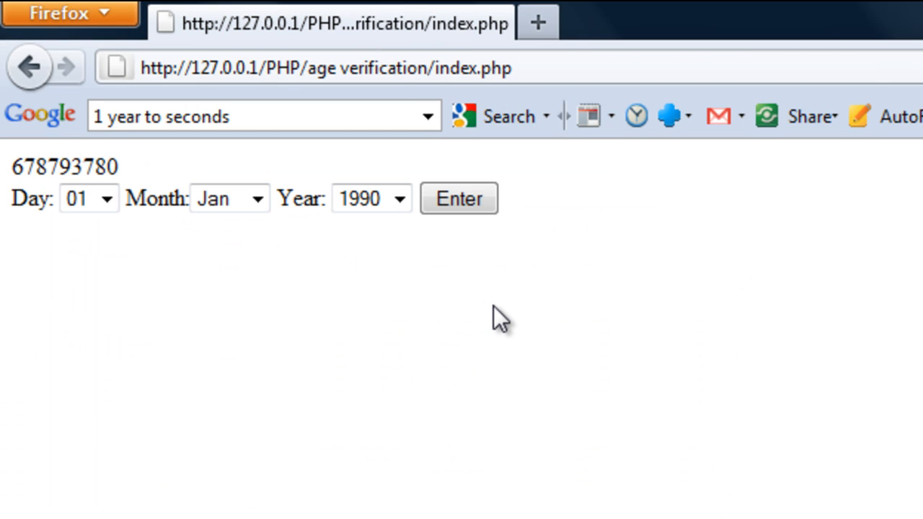
Resubmit the birth-date form so Firefox prints age 21.510138756861.
left_click(458, 199)
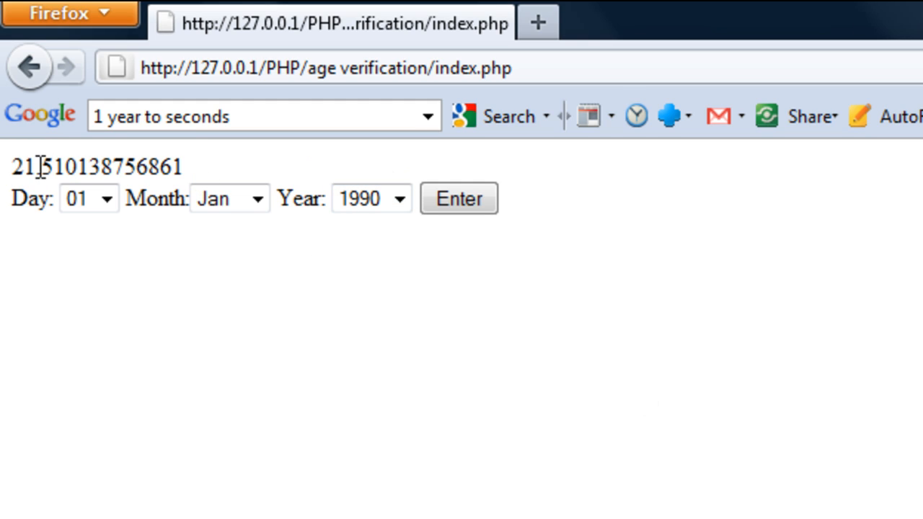
mouse_move(332, 260)
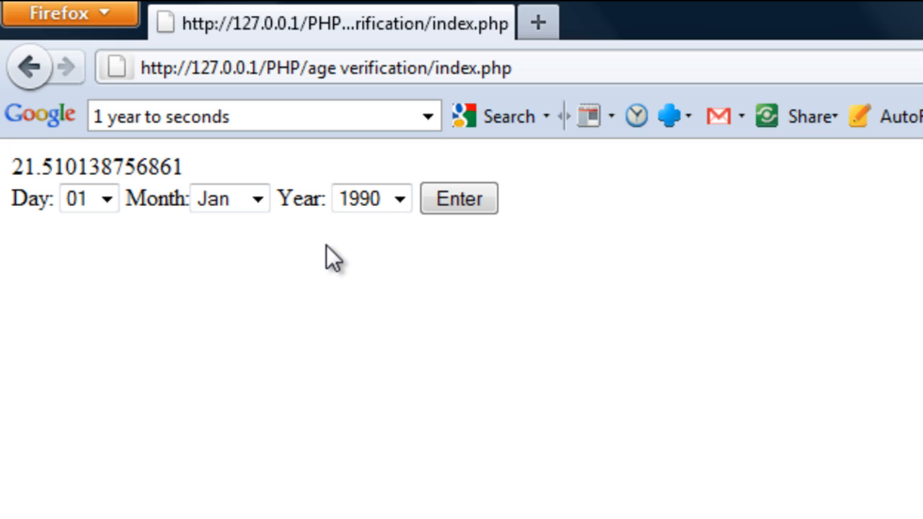
mouse_move(328, 256)
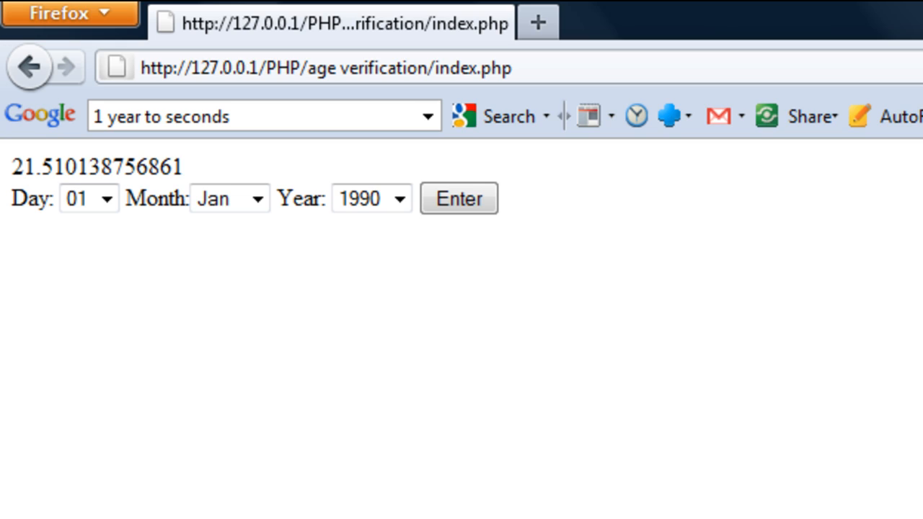